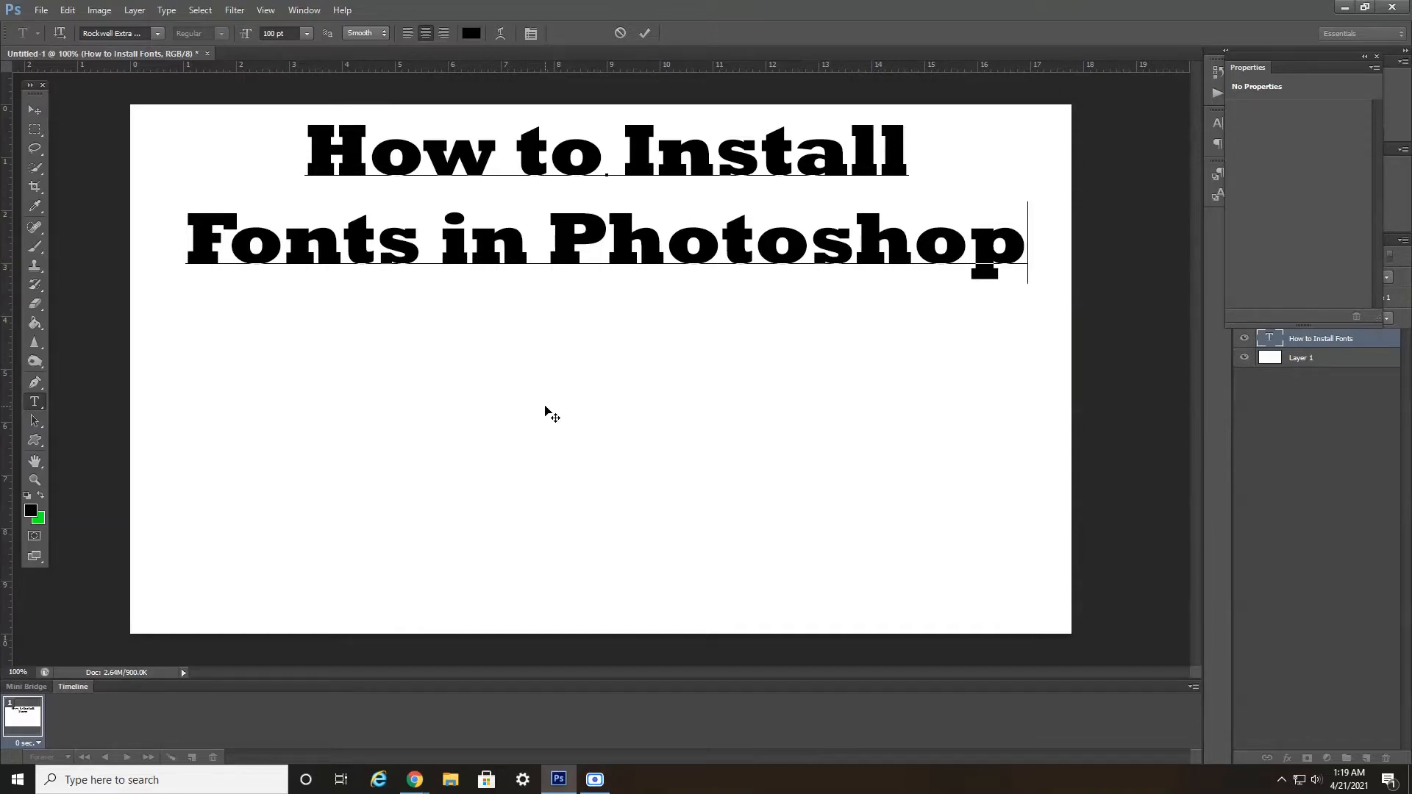
{"action": "mouse_move", "coordinate": [287, 194]}
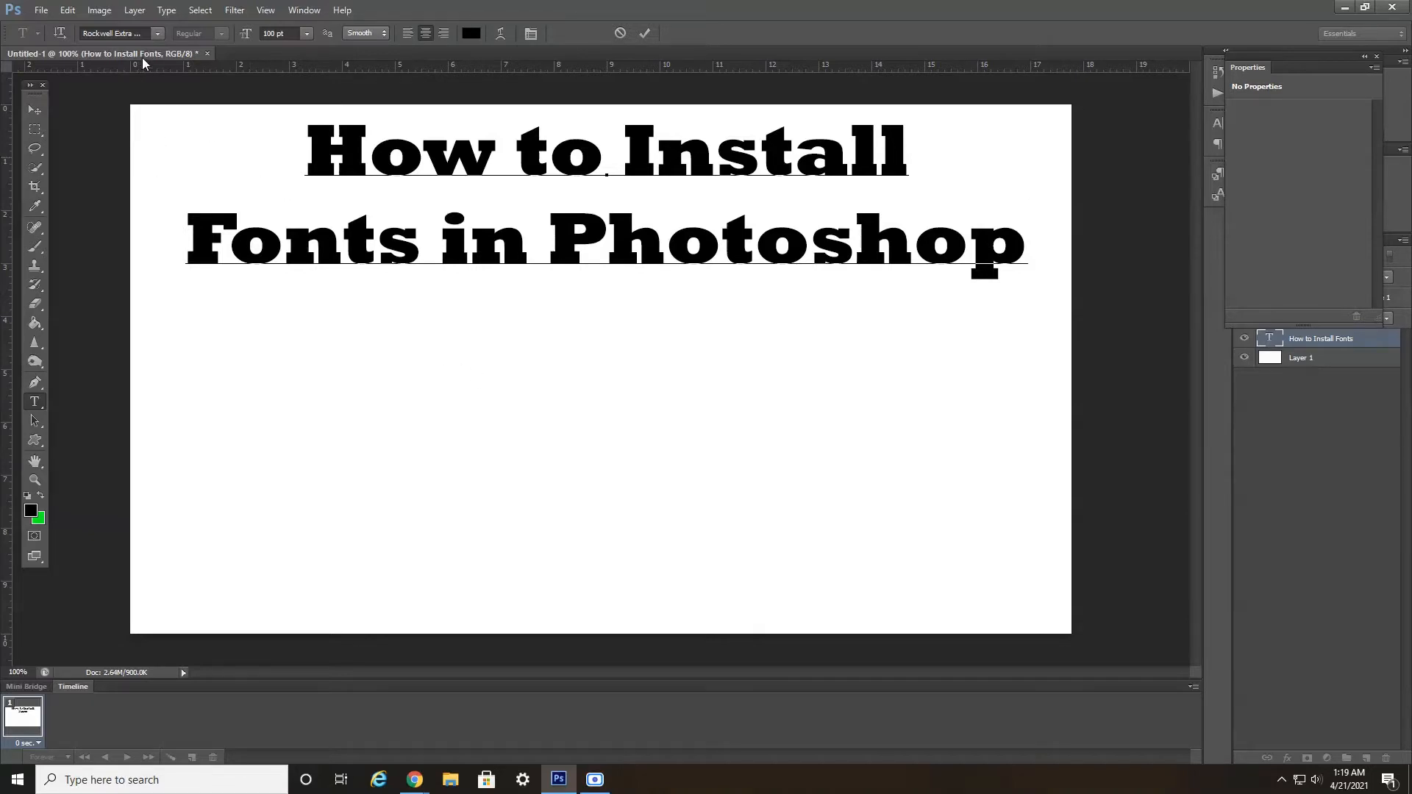
Step: Check Photoshop's installed font list, then go to dafont.com in Chrome
{"action": "left_click", "coordinate": [147, 33]}
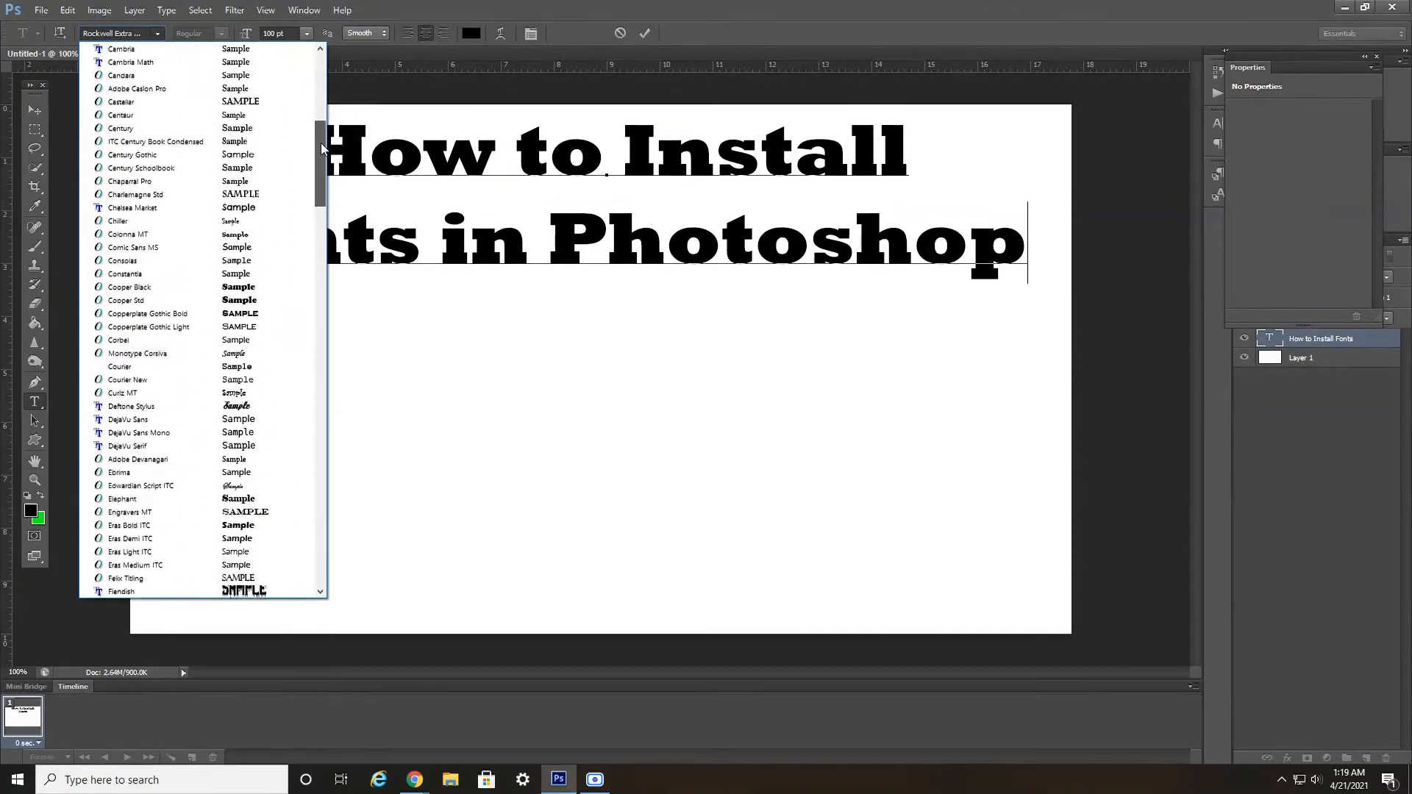
{"action": "left_click", "coordinate": [440, 359]}
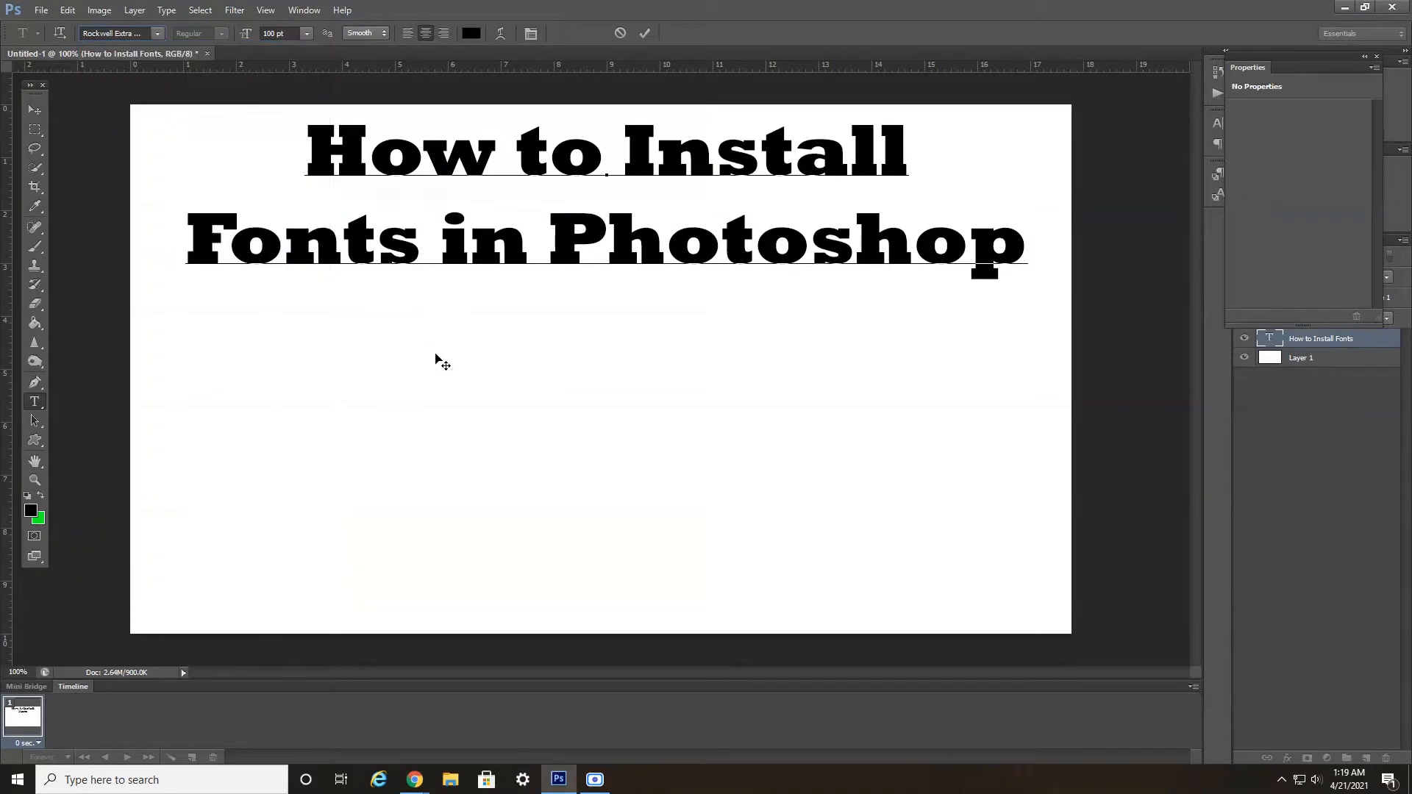
{"action": "mouse_move", "coordinate": [411, 711]}
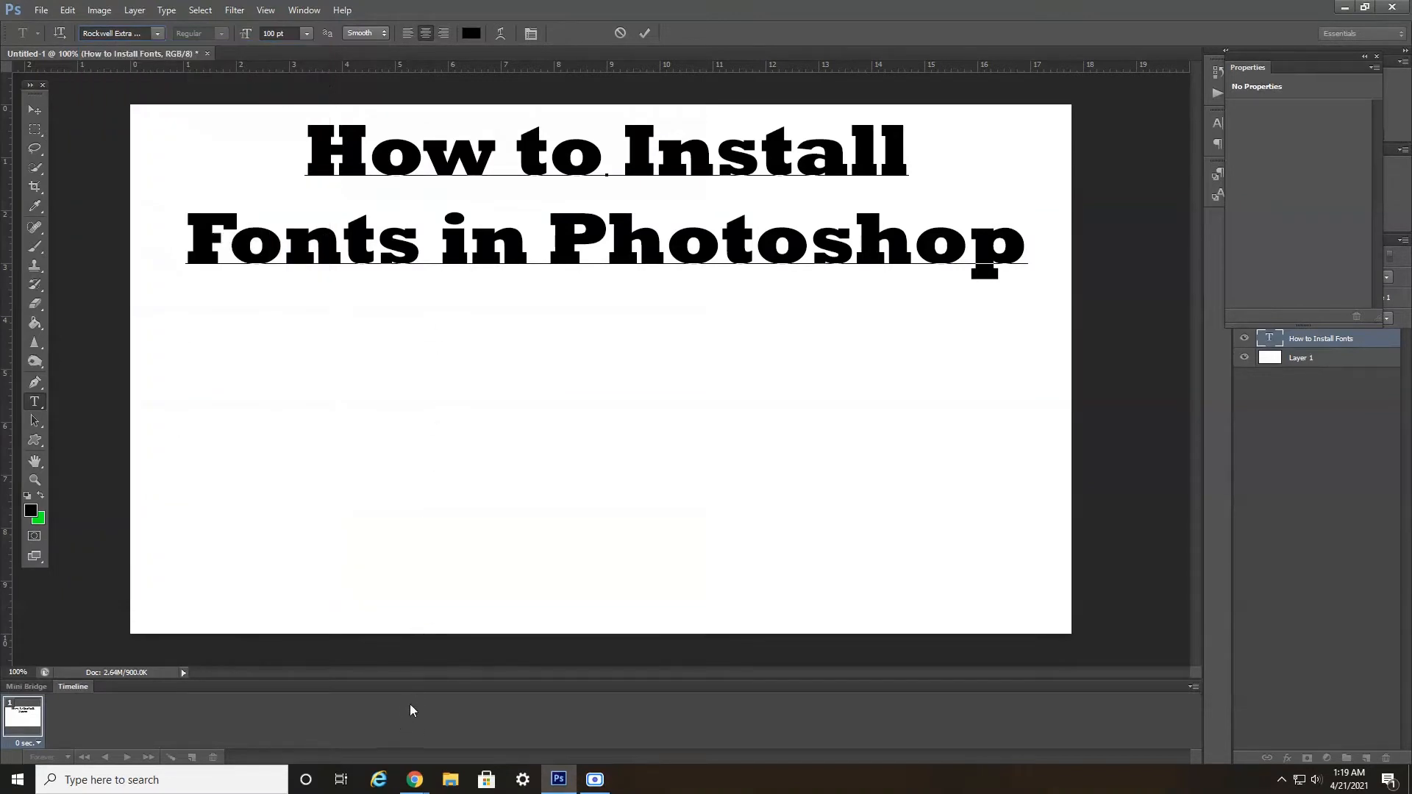
{"action": "mouse_move", "coordinate": [414, 779]}
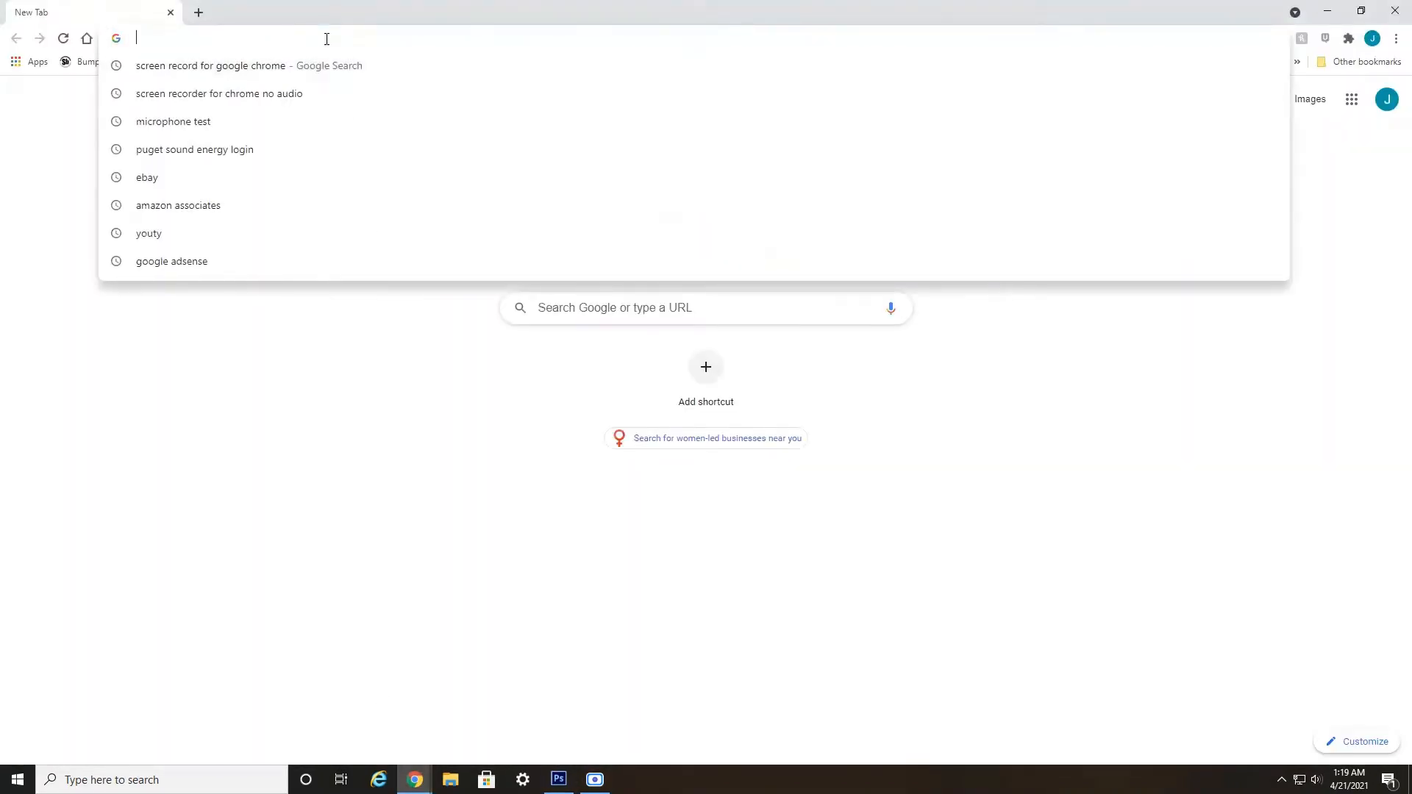
{"action": "type", "text": "dafont.com"}
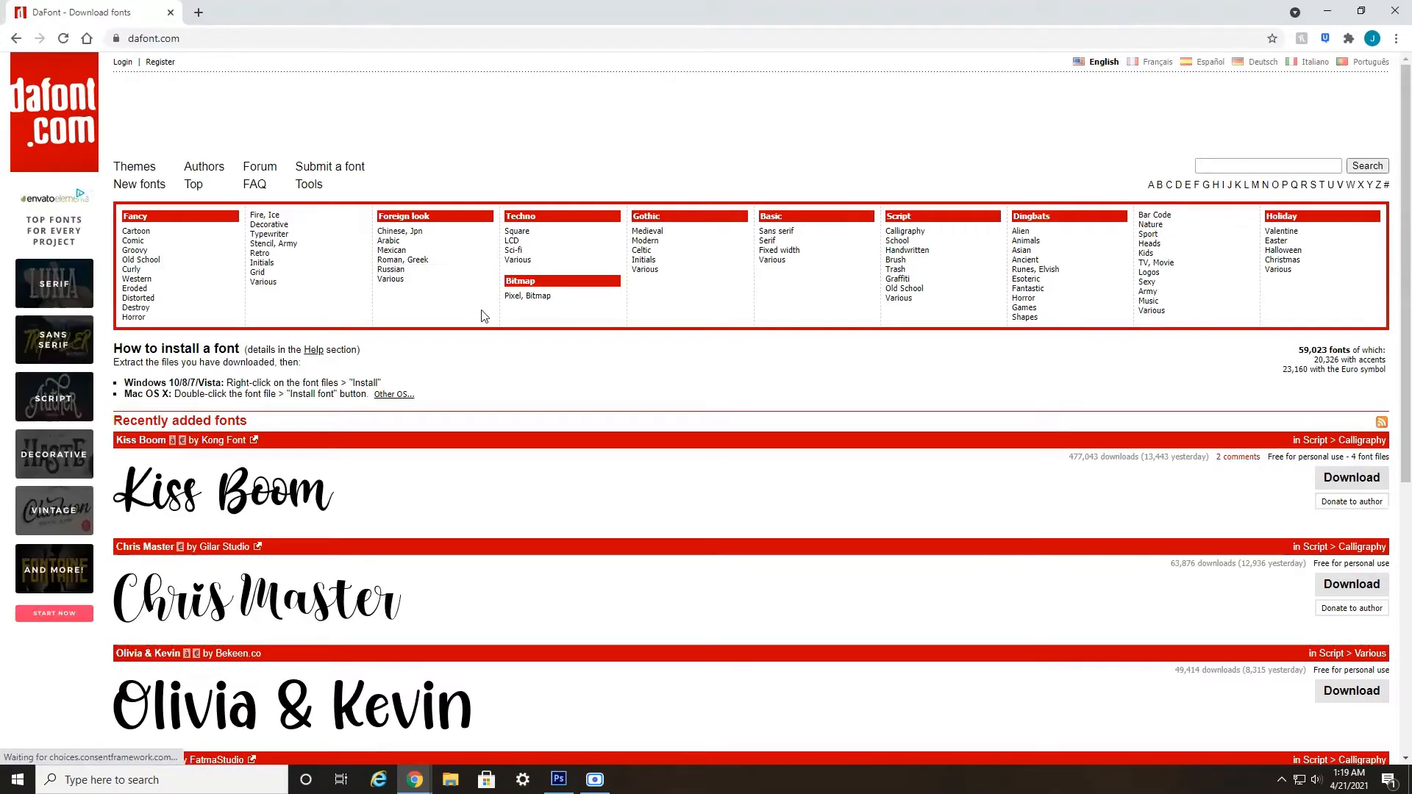
Step: Scroll the Recently added fonts list and start downloading the Caroline font
{"action": "scroll", "scroll_direction": "down", "scroll_amount": 3}
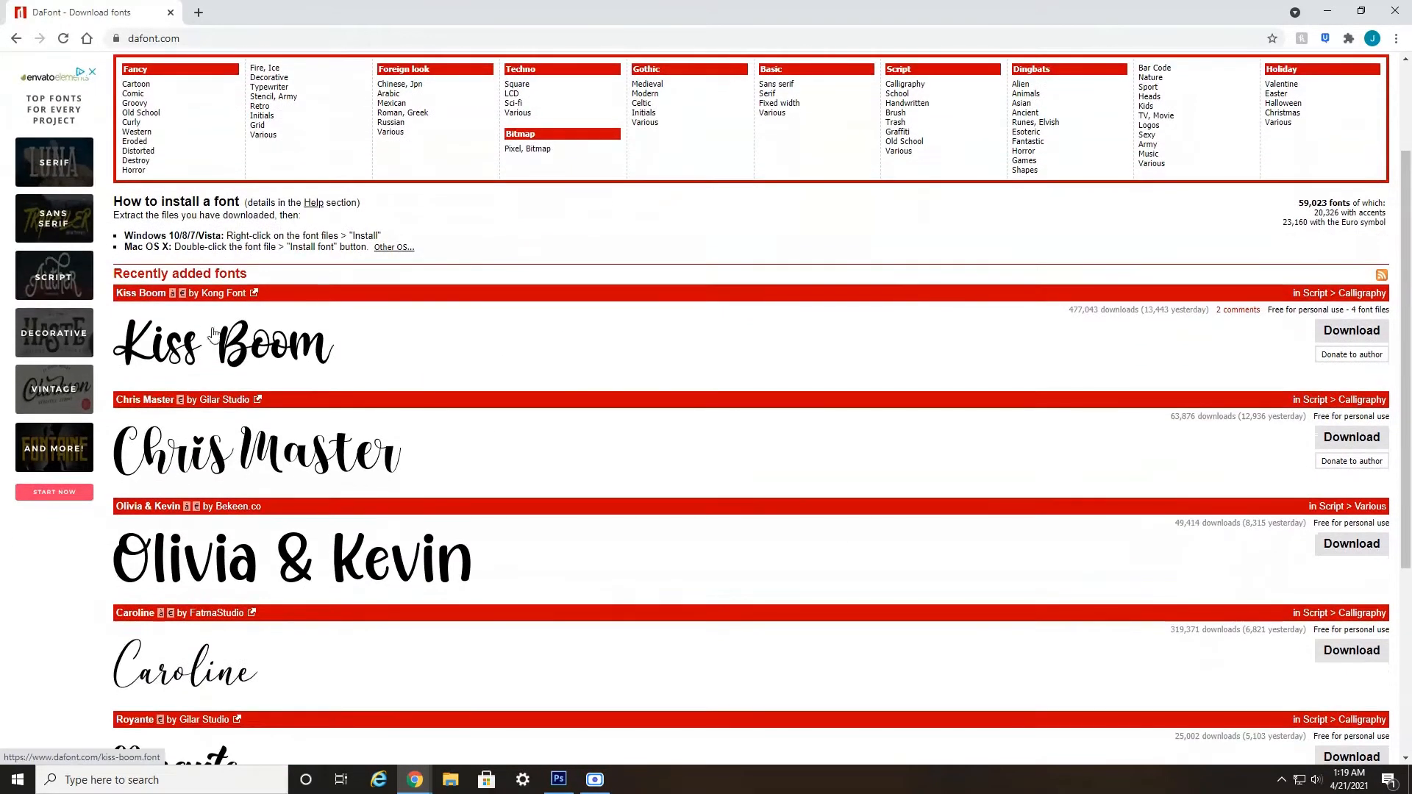
{"action": "scroll", "scroll_direction": "down", "scroll_amount": 3}
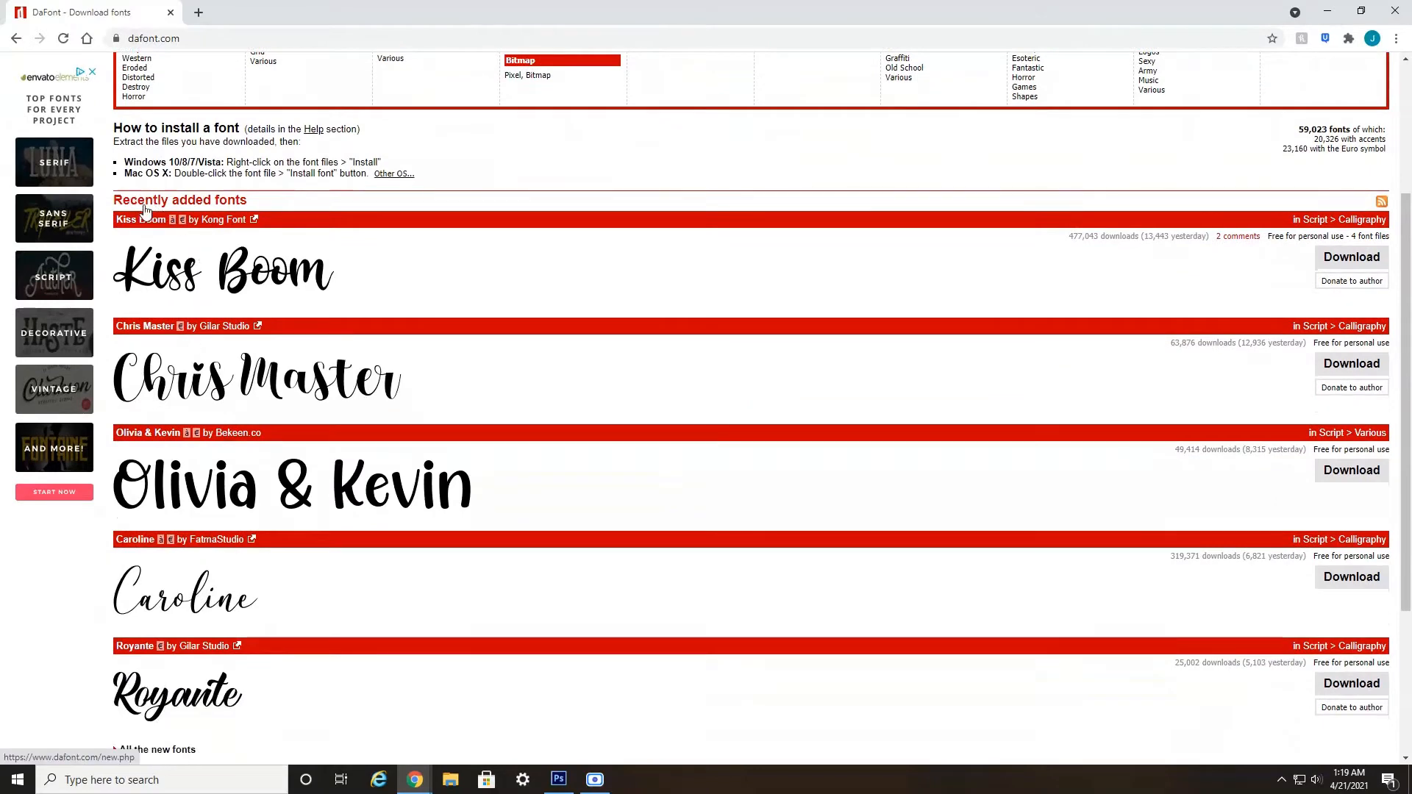
{"action": "scroll", "scroll_direction": "up", "scroll_amount": 3}
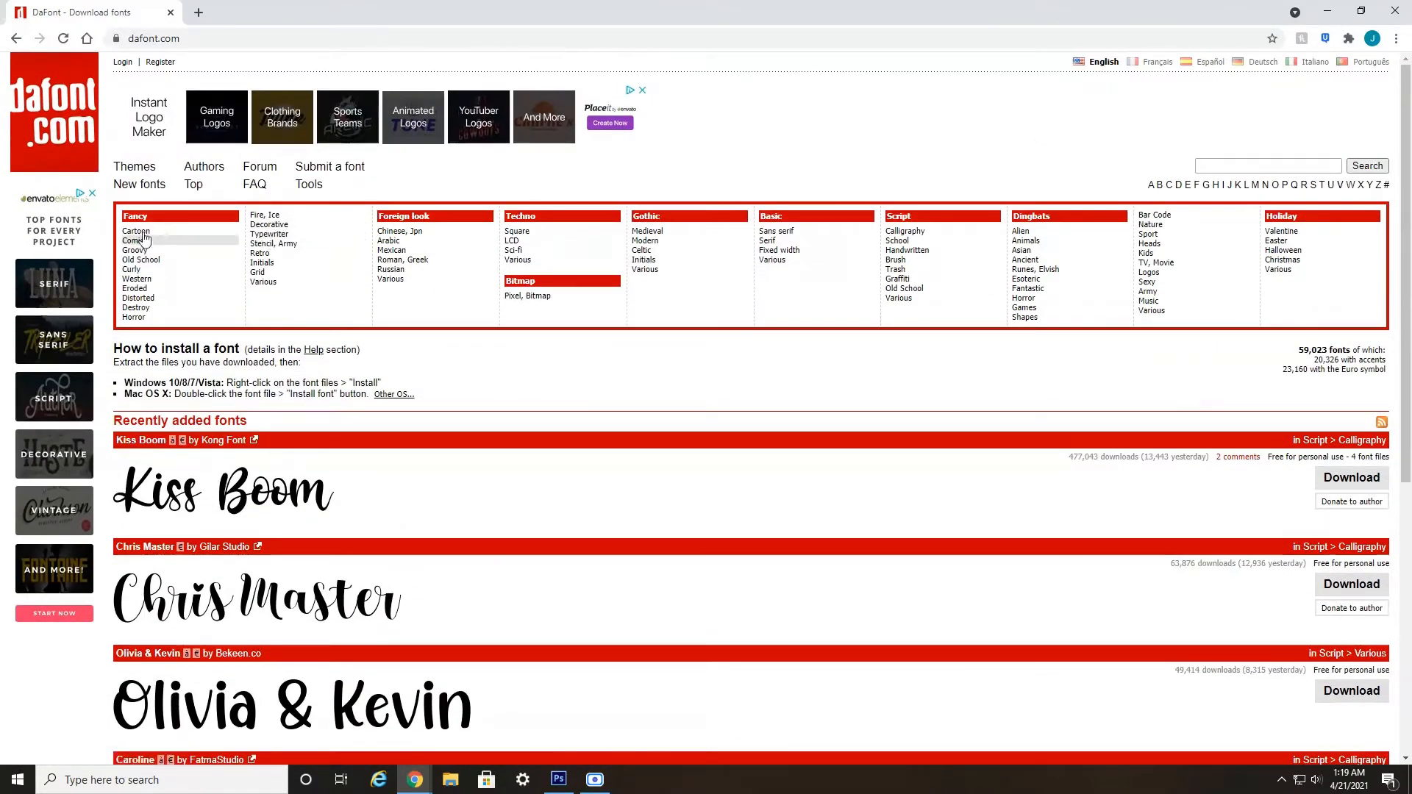
{"action": "mouse_move", "coordinate": [261, 266]}
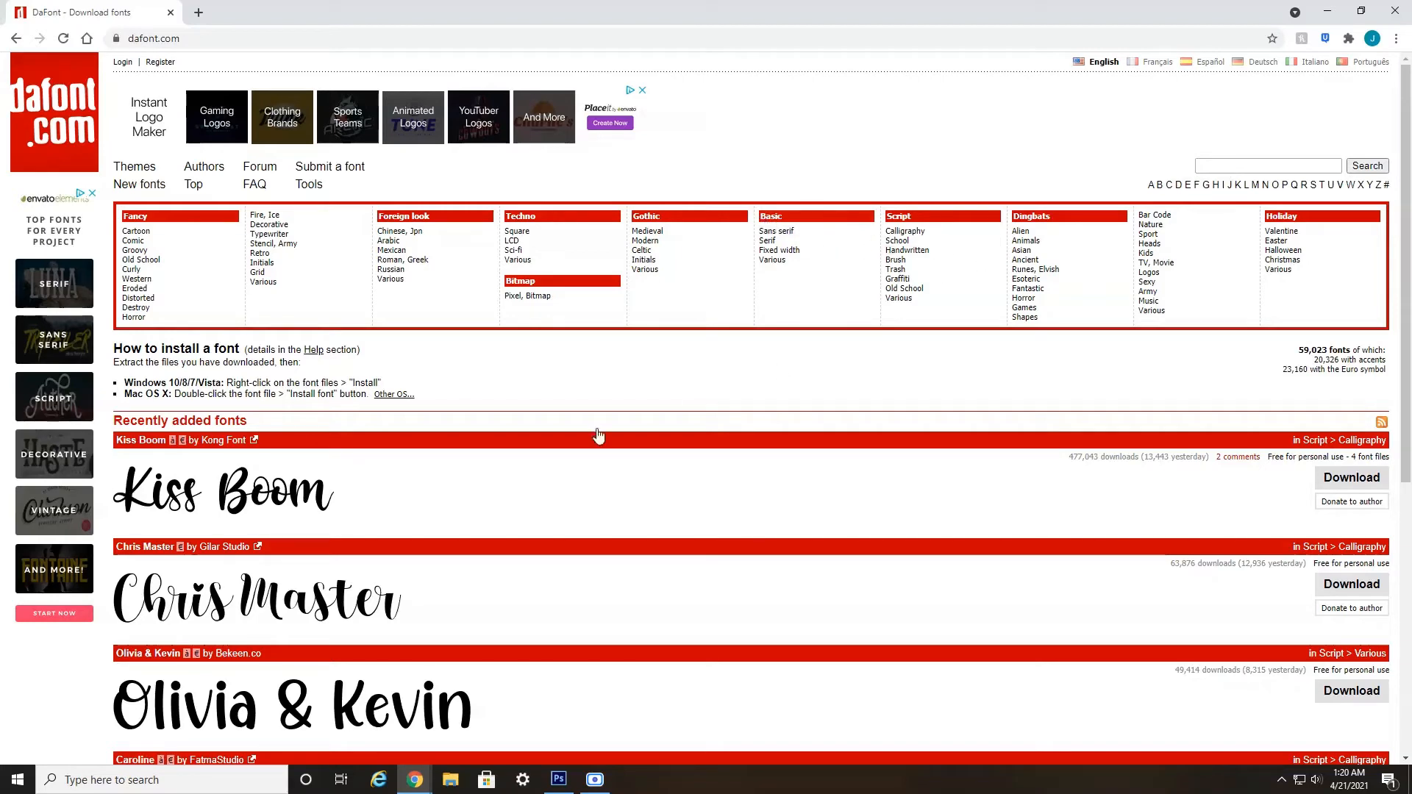
{"action": "scroll", "scroll_direction": "down", "scroll_amount": 3}
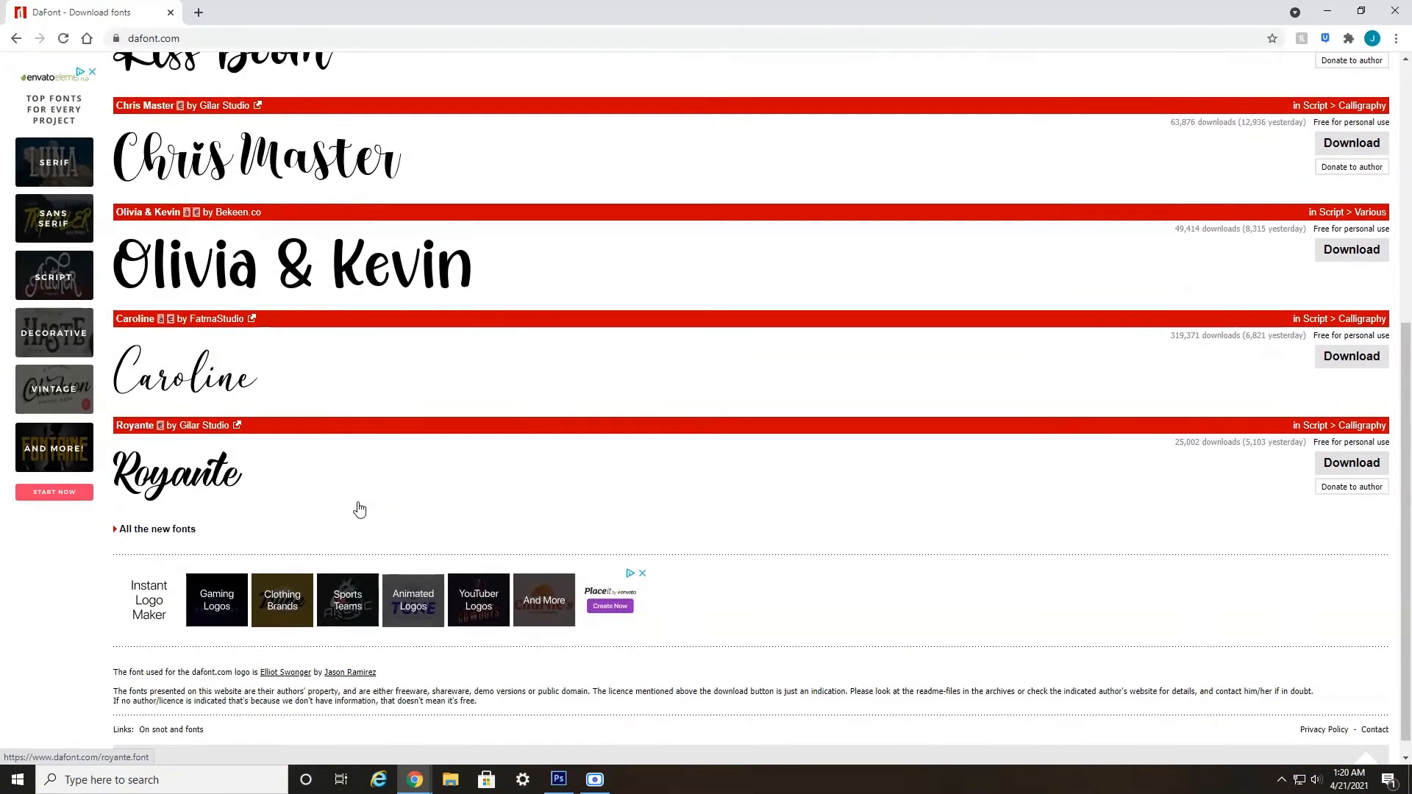
{"action": "mouse_move", "coordinate": [156, 351]}
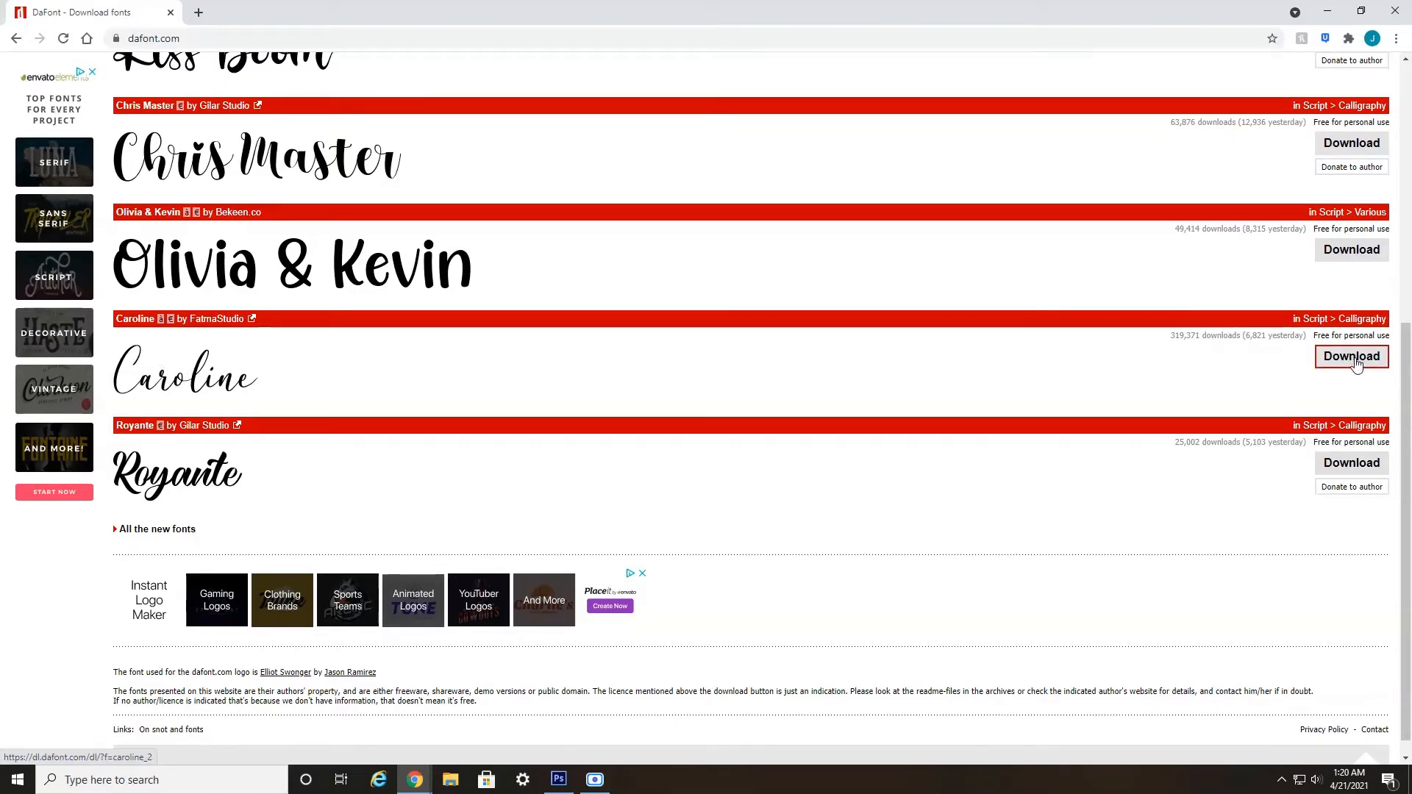
{"action": "left_click", "coordinate": [1350, 356]}
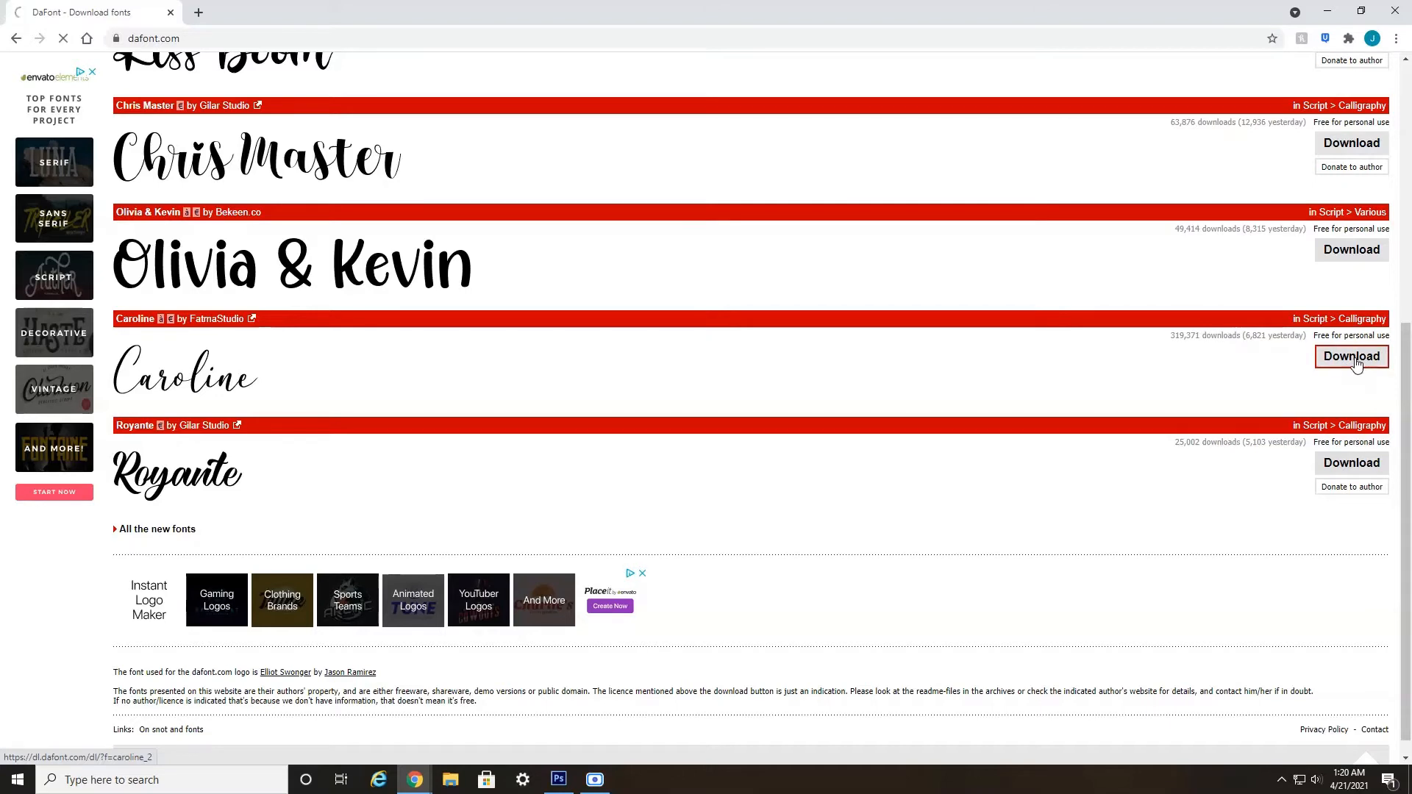
Step: Save the download as caroline_2.zip on the Desktop
{"action": "left_click", "coordinate": [1350, 356]}
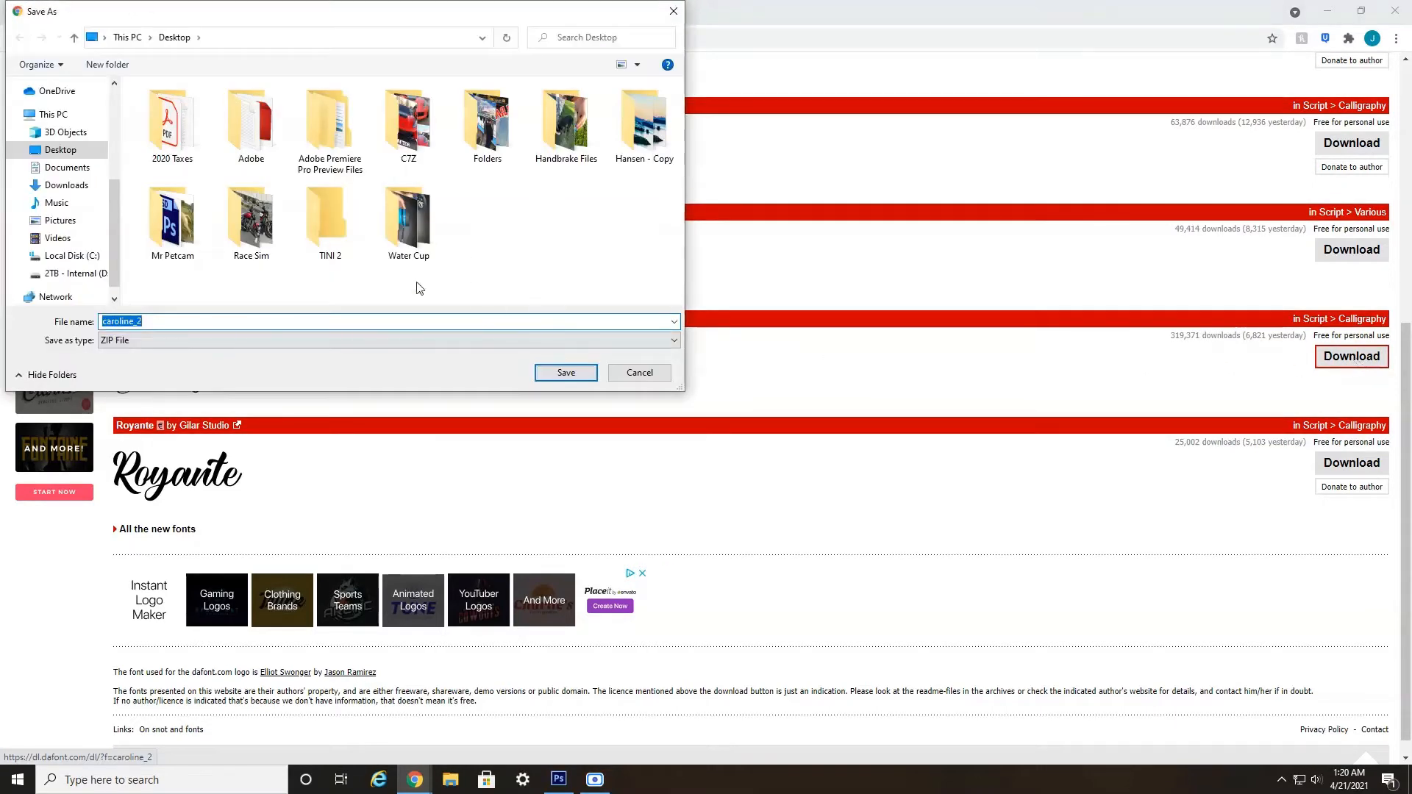
{"action": "left_click", "coordinate": [59, 150]}
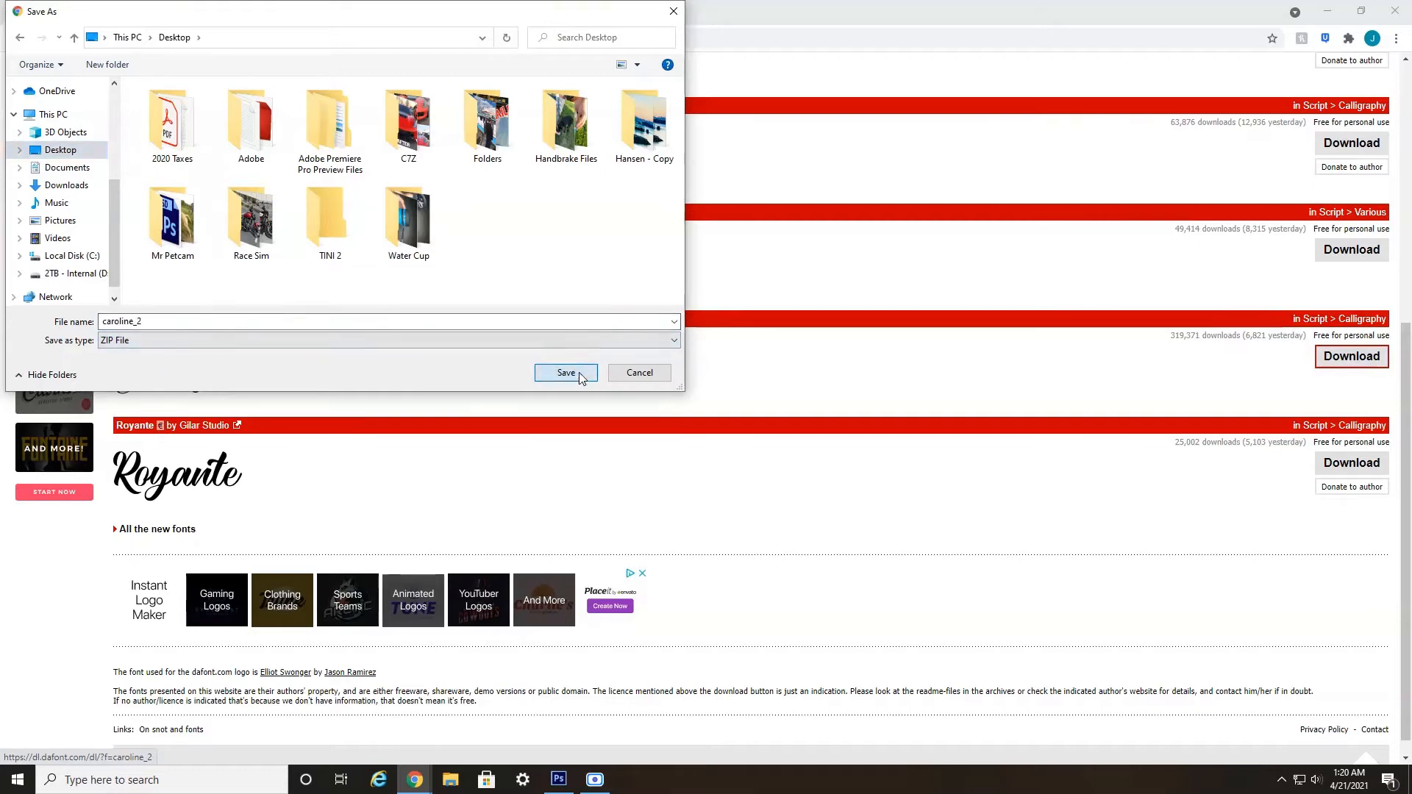
{"action": "left_click", "coordinate": [565, 372]}
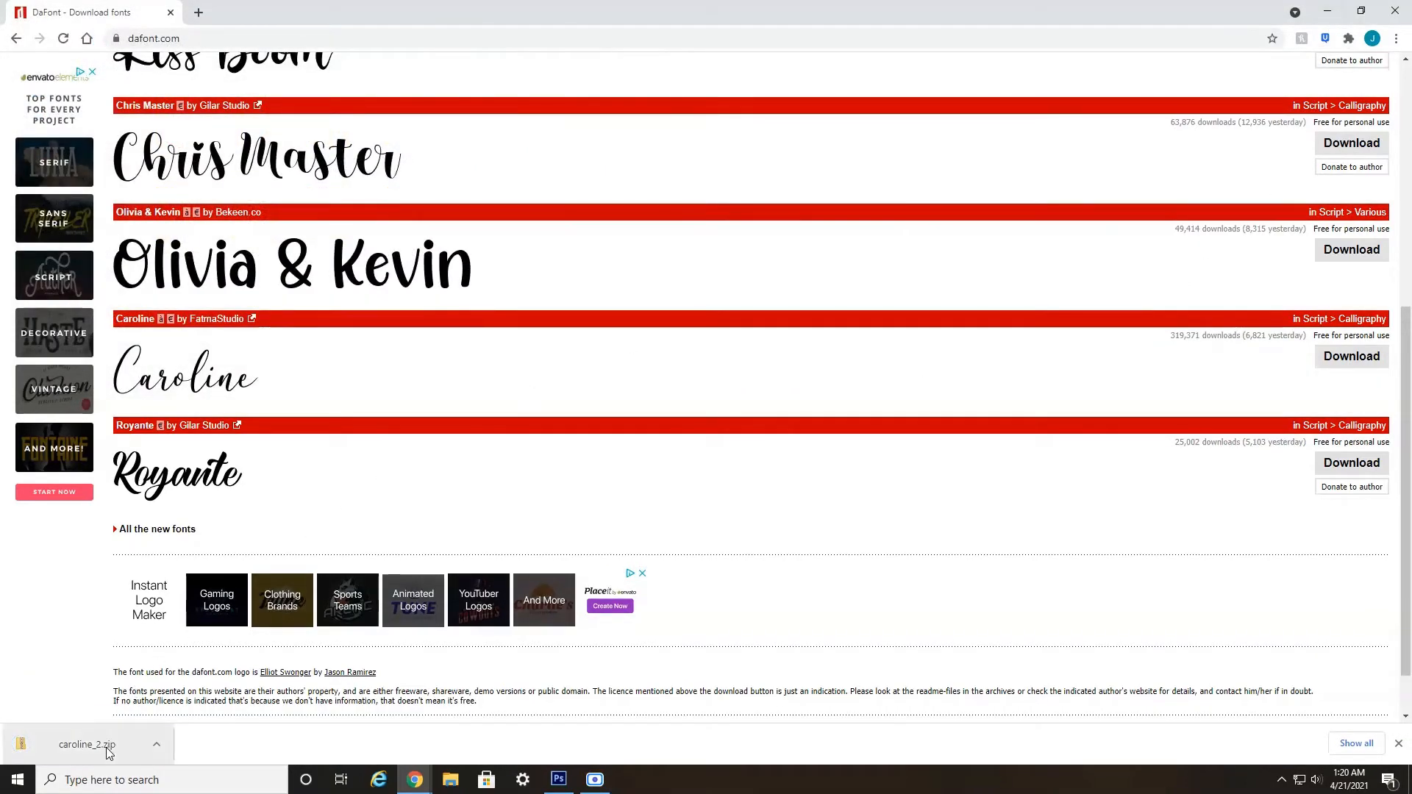
Step: Select the downloaded caroline_2 archive from the downloads bar menu
{"action": "left_click", "coordinate": [156, 744]}
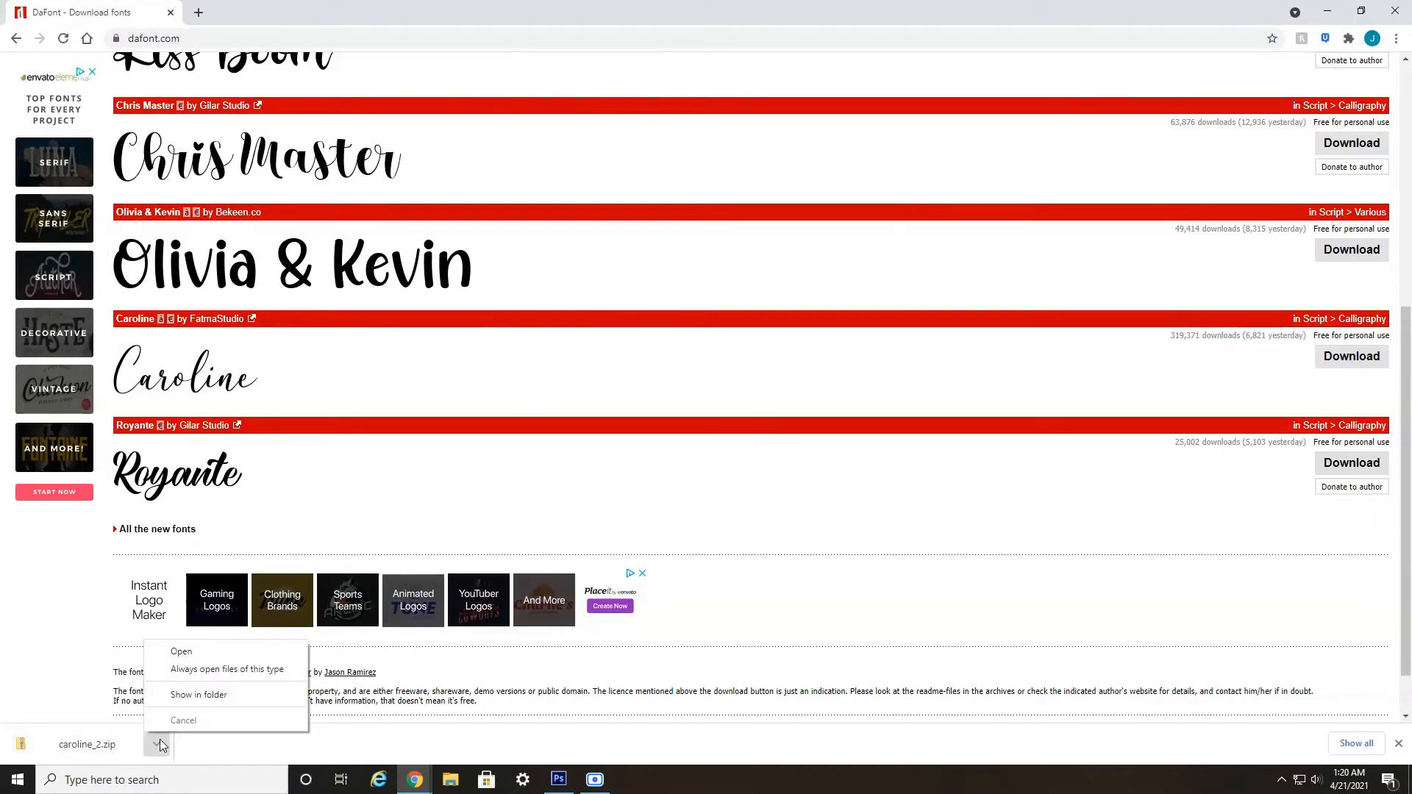
{"action": "mouse_move", "coordinate": [185, 694]}
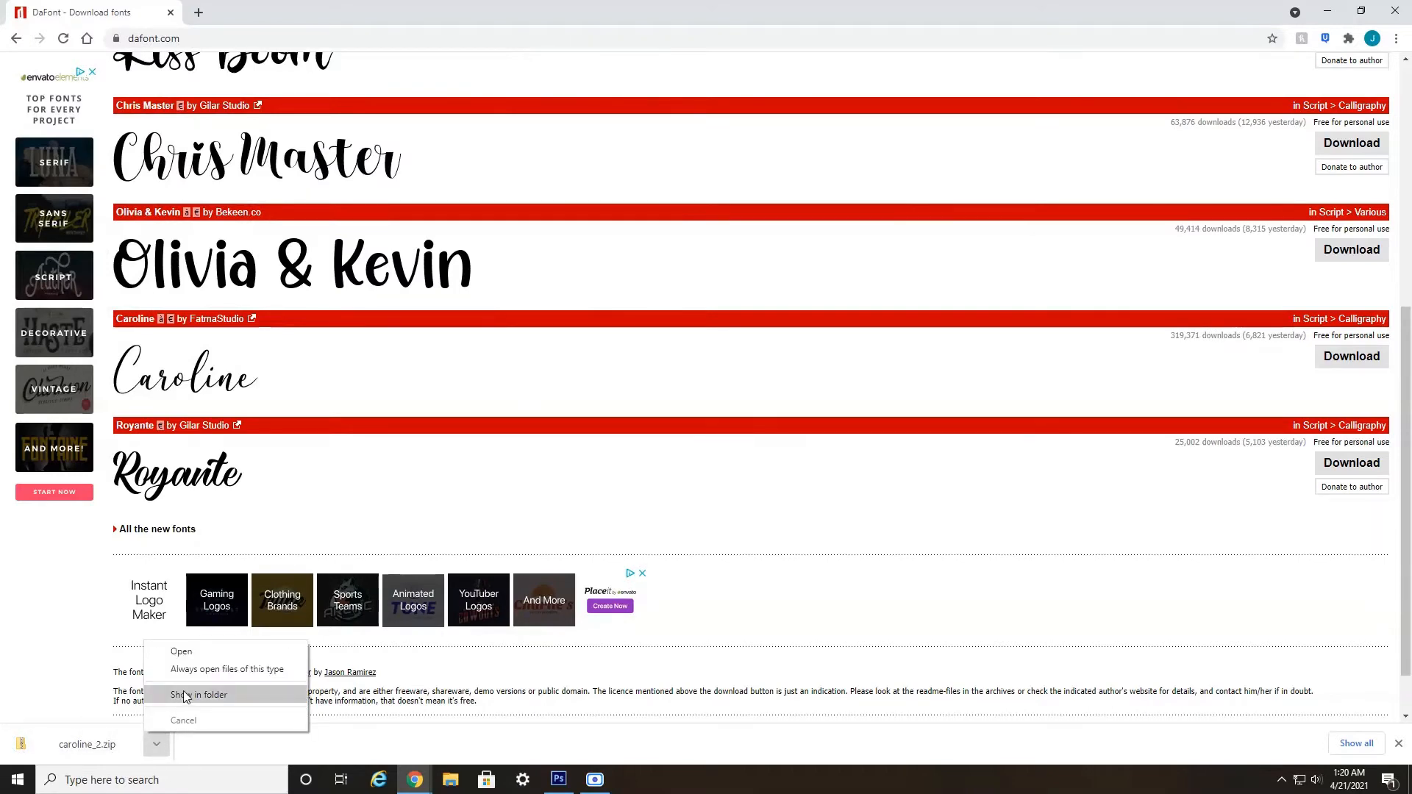
{"action": "left_click", "coordinate": [197, 694]}
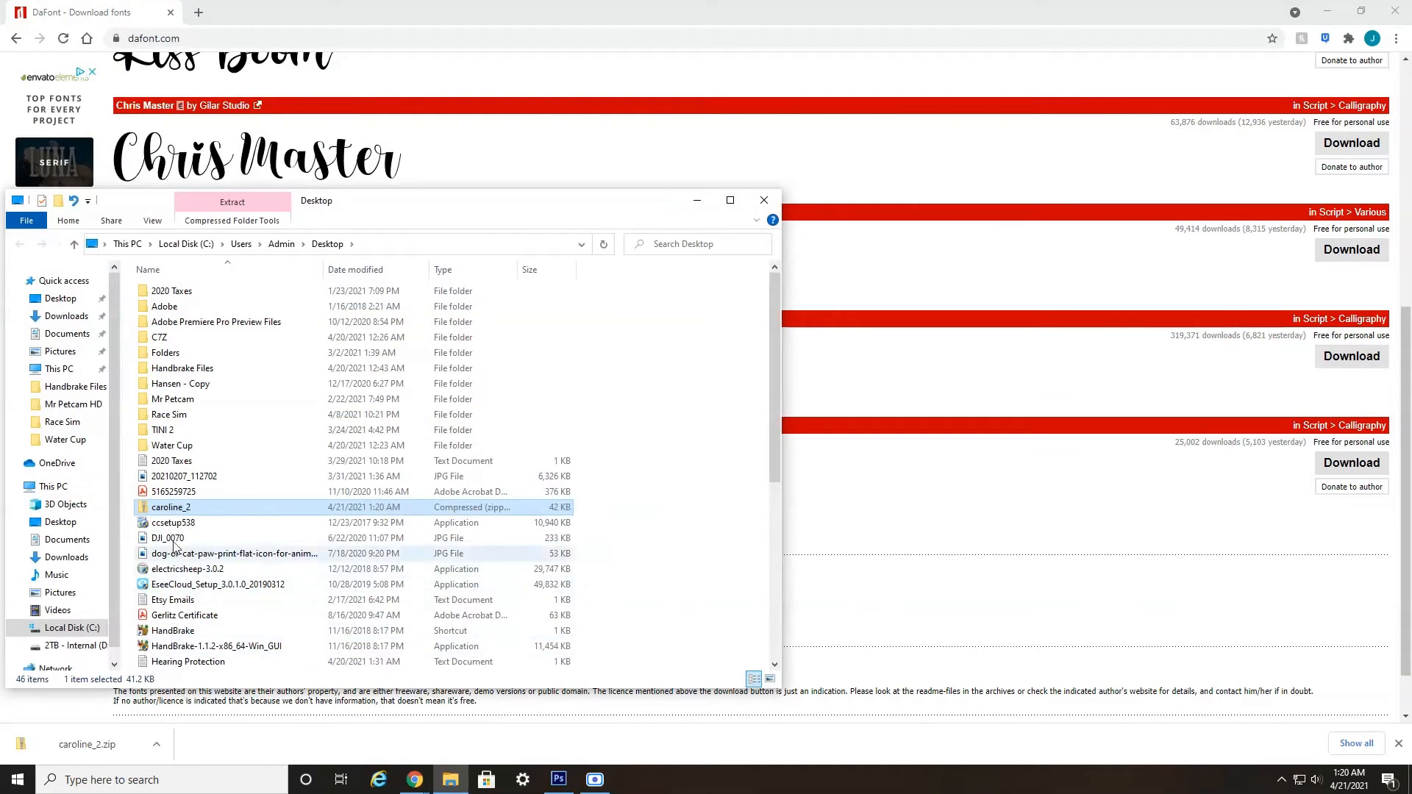
{"action": "mouse_move", "coordinate": [171, 508]}
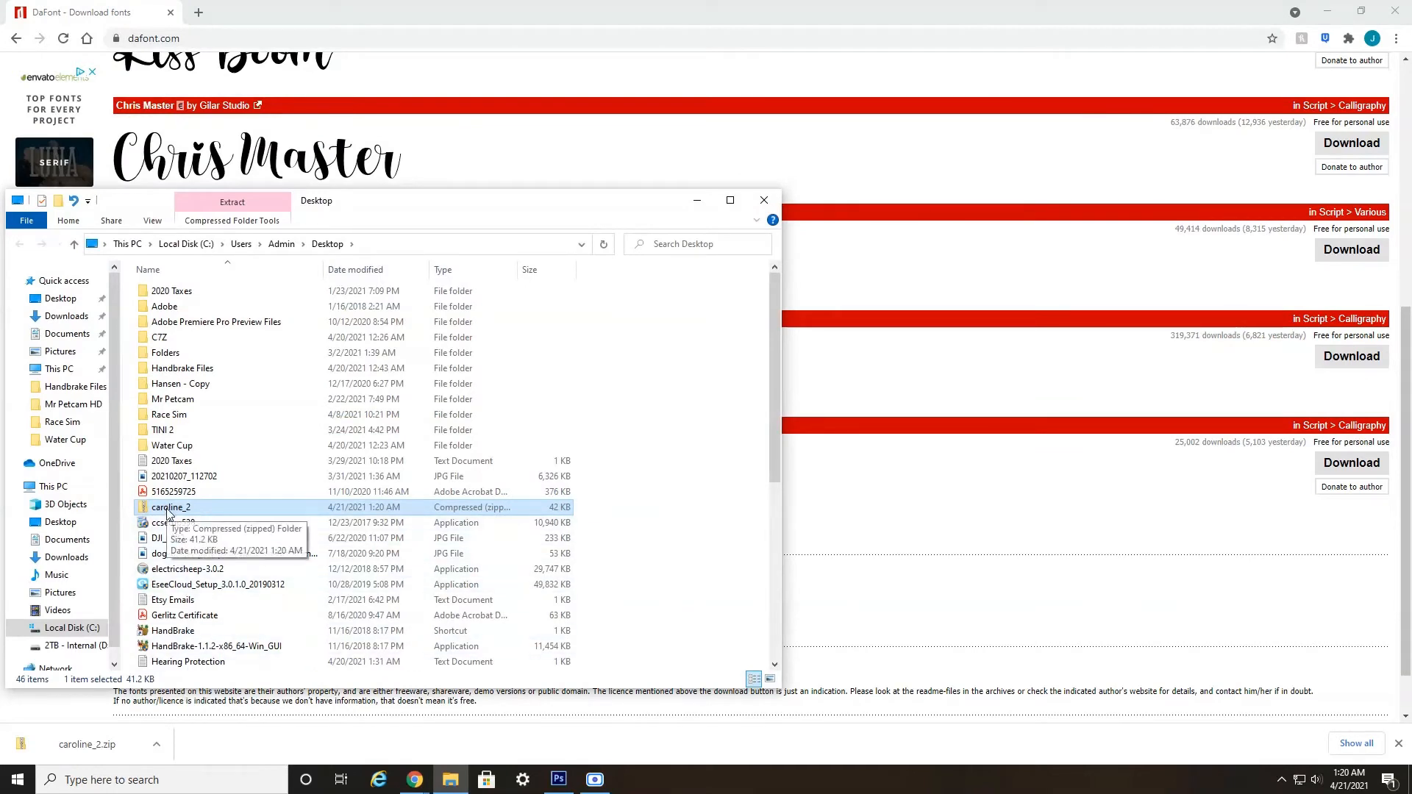
Step: Open caroline_2.zip in File Explorer and open the Caroline OpenType font for preview
{"action": "double_click", "coordinate": [170, 505]}
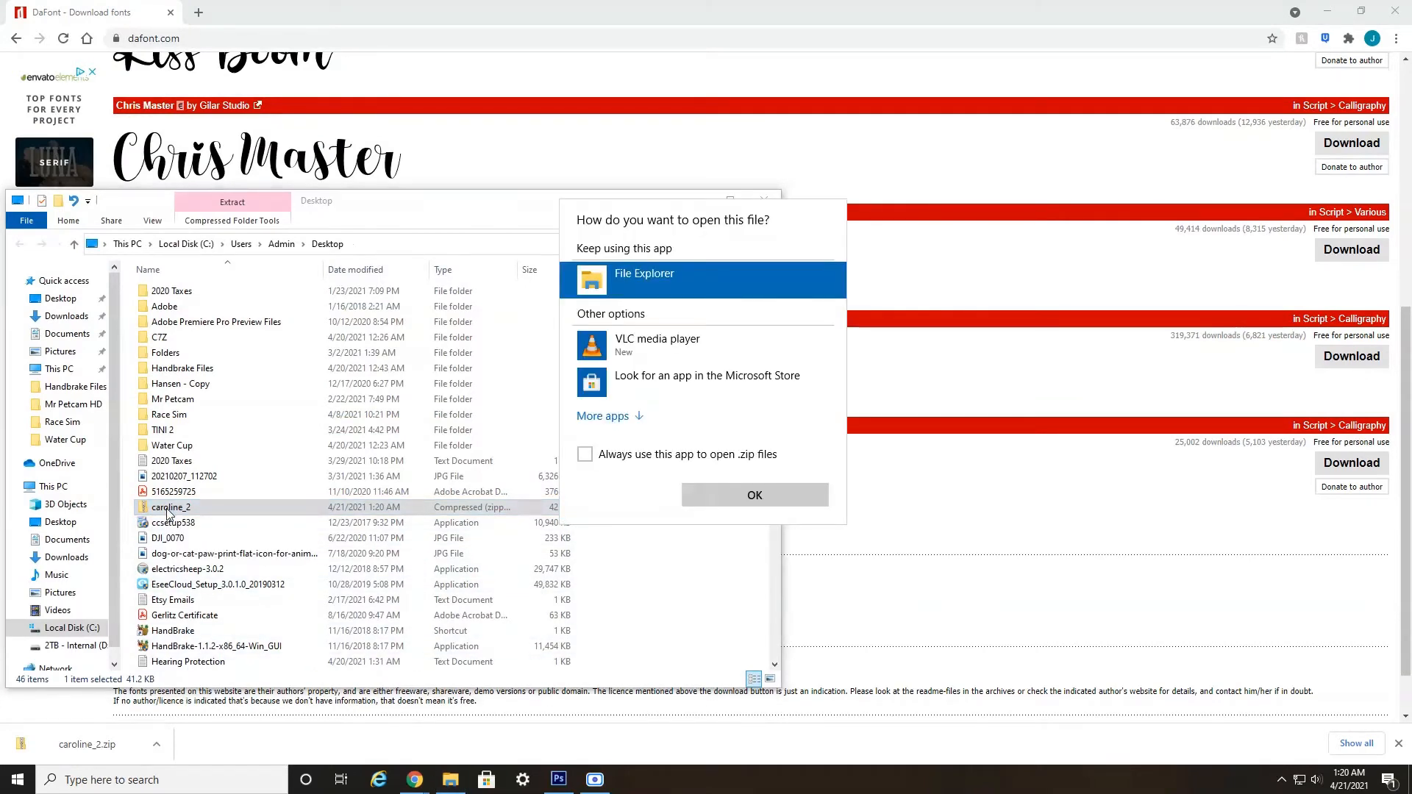
{"action": "mouse_move", "coordinate": [763, 497]}
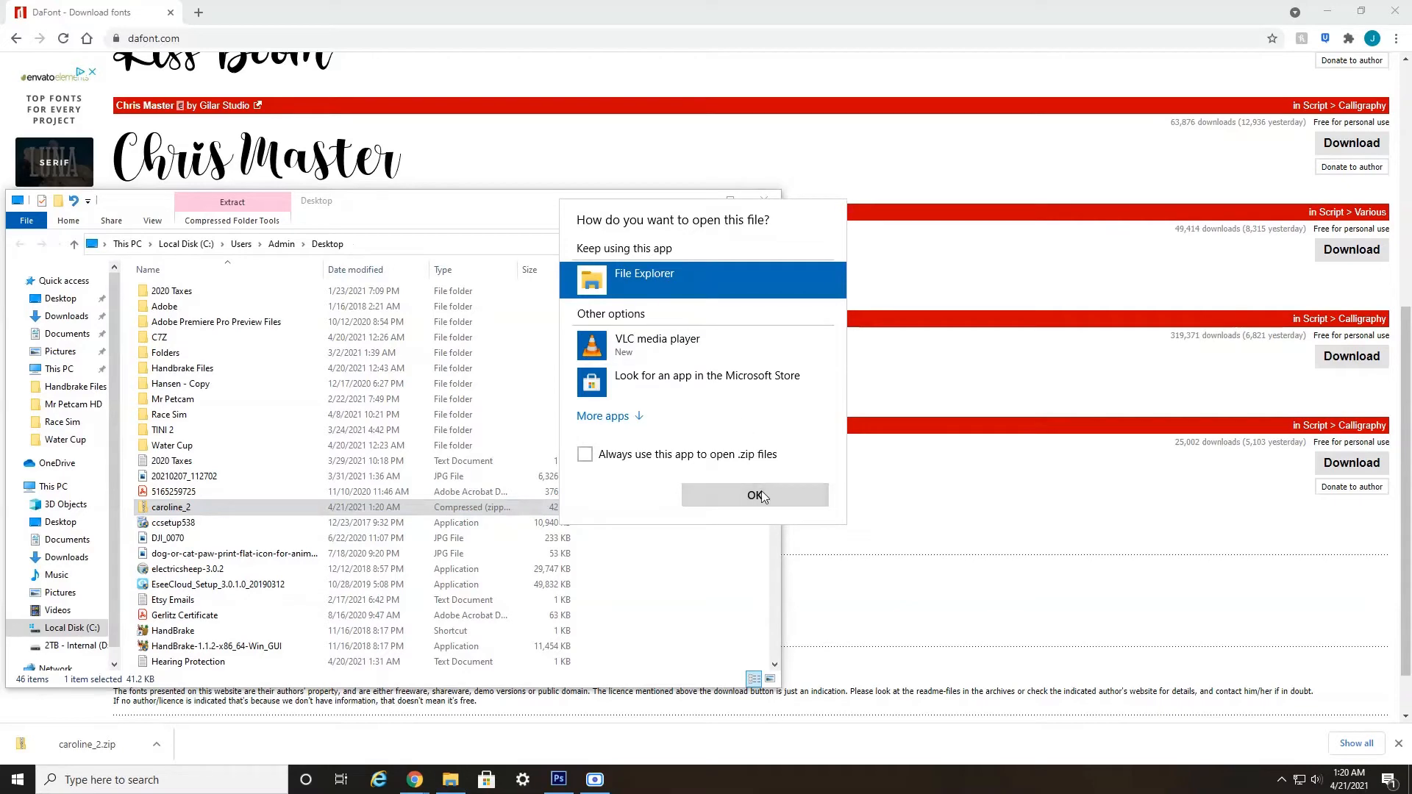
{"action": "left_click", "coordinate": [754, 494]}
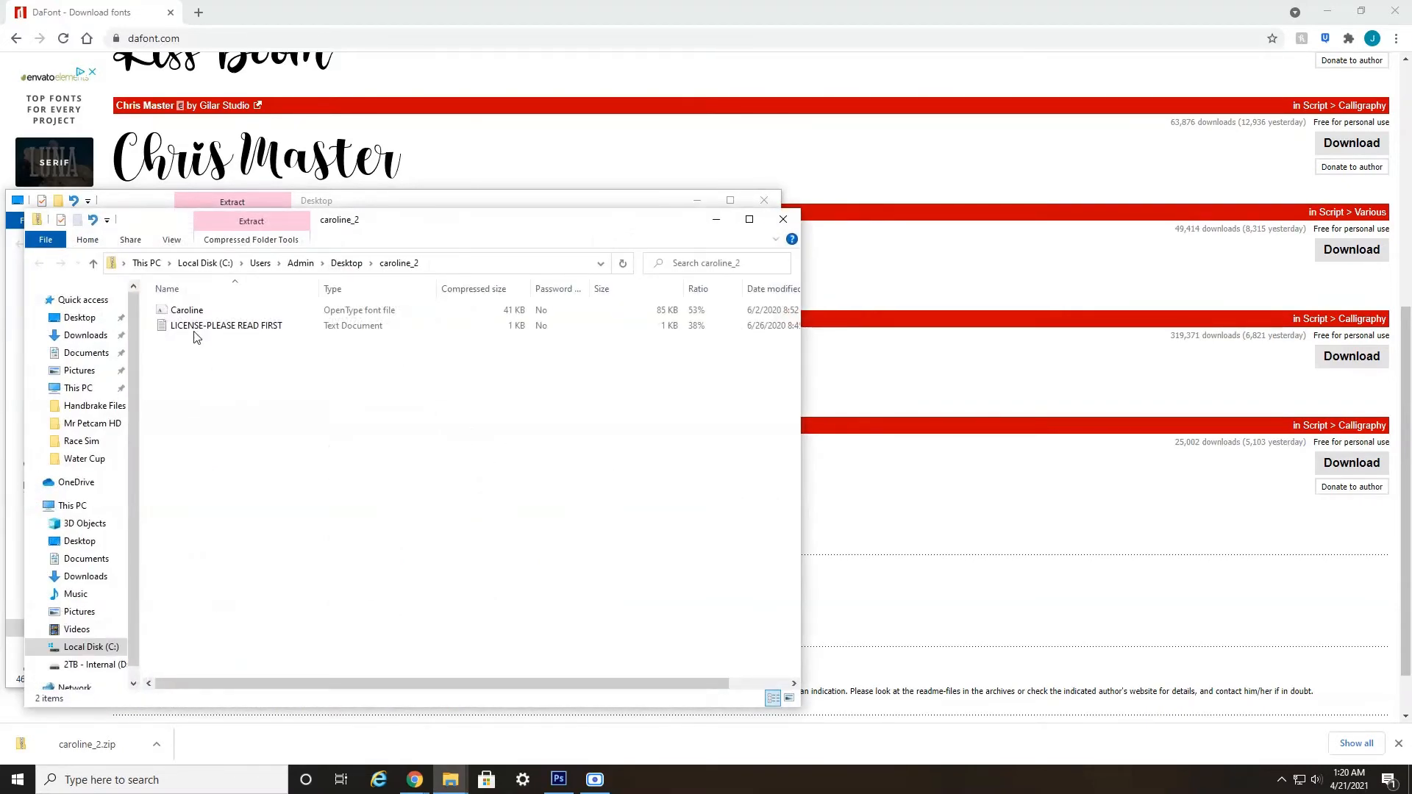
{"action": "left_click", "coordinate": [185, 309]}
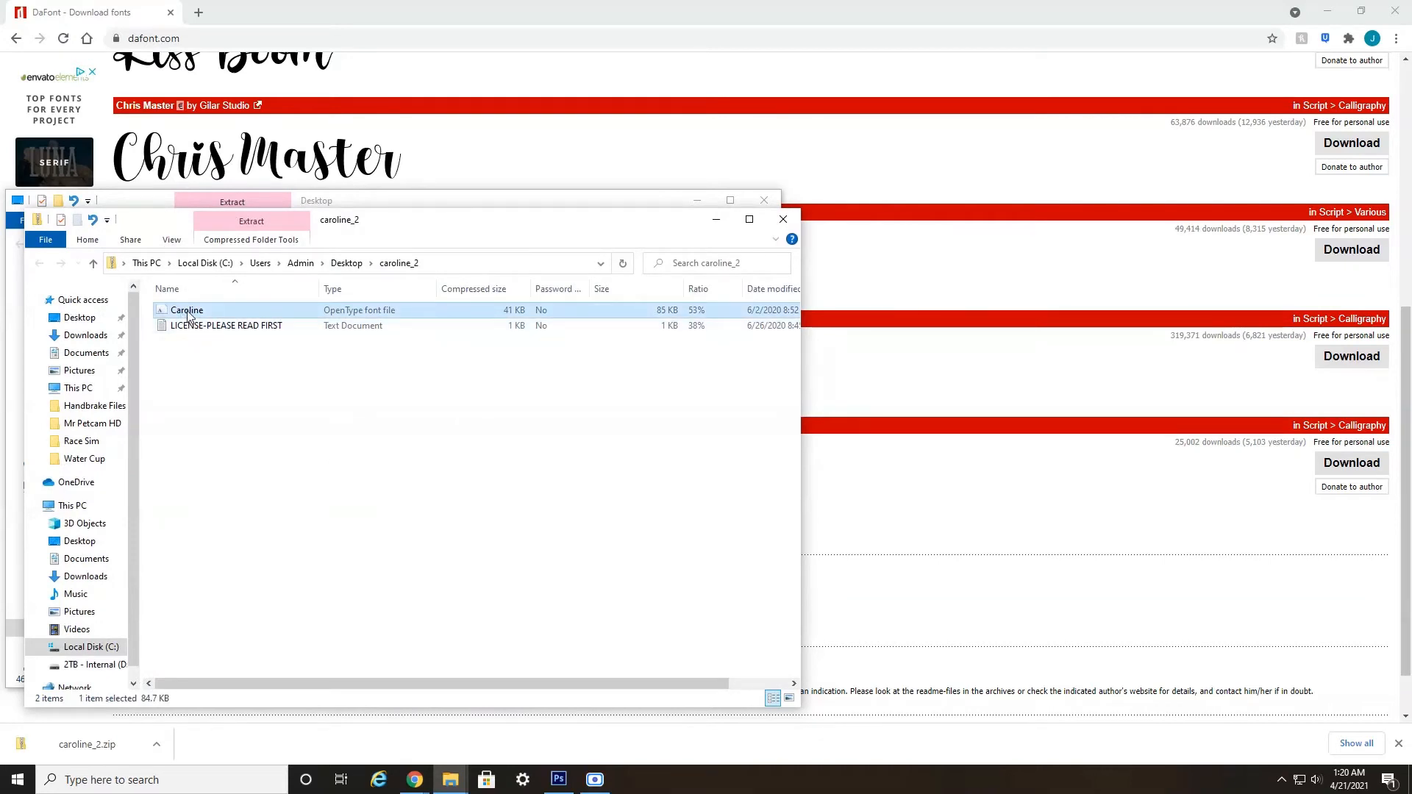
{"action": "double_click", "coordinate": [185, 310]}
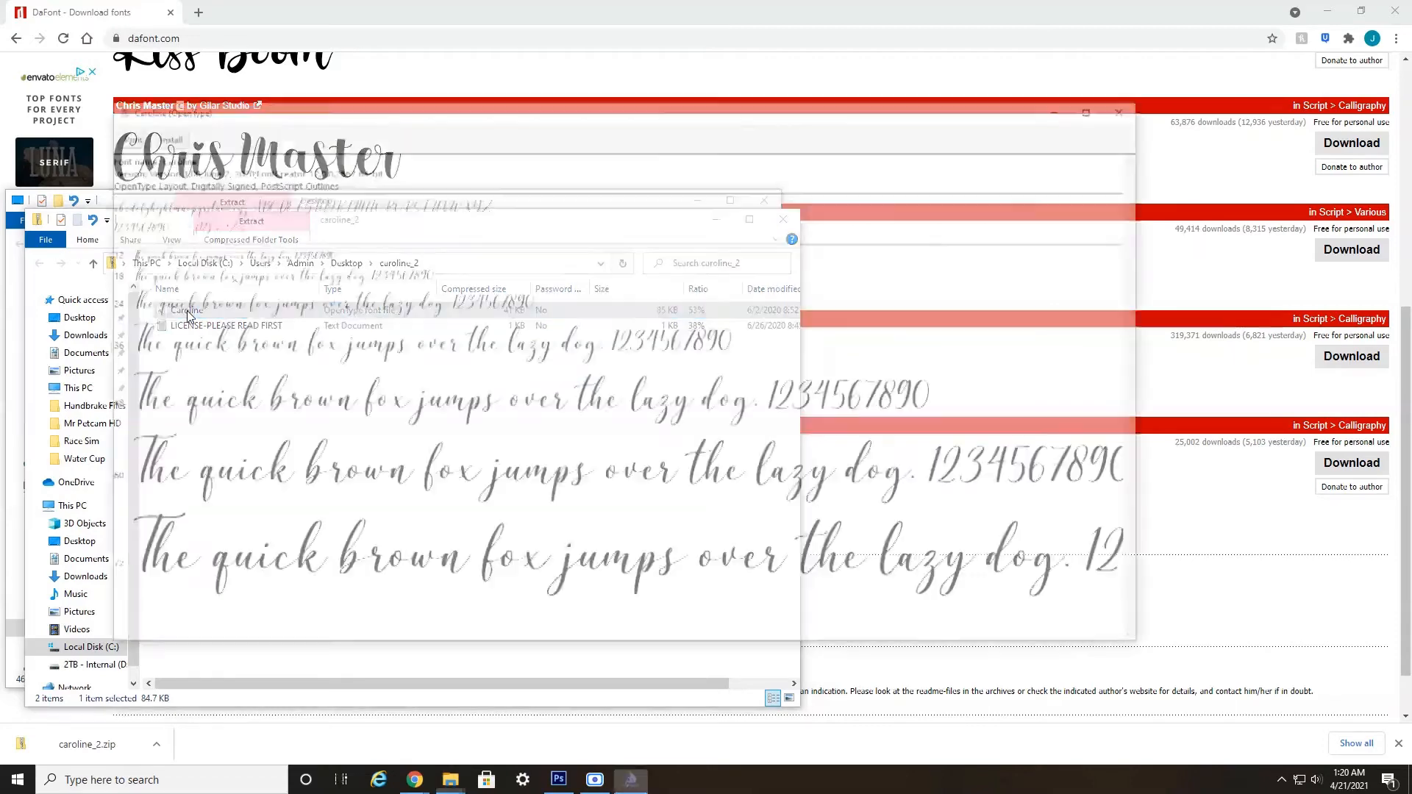
Step: Install the Caroline font, close the archive window and return to Photoshop
{"action": "double_click", "coordinate": [188, 310]}
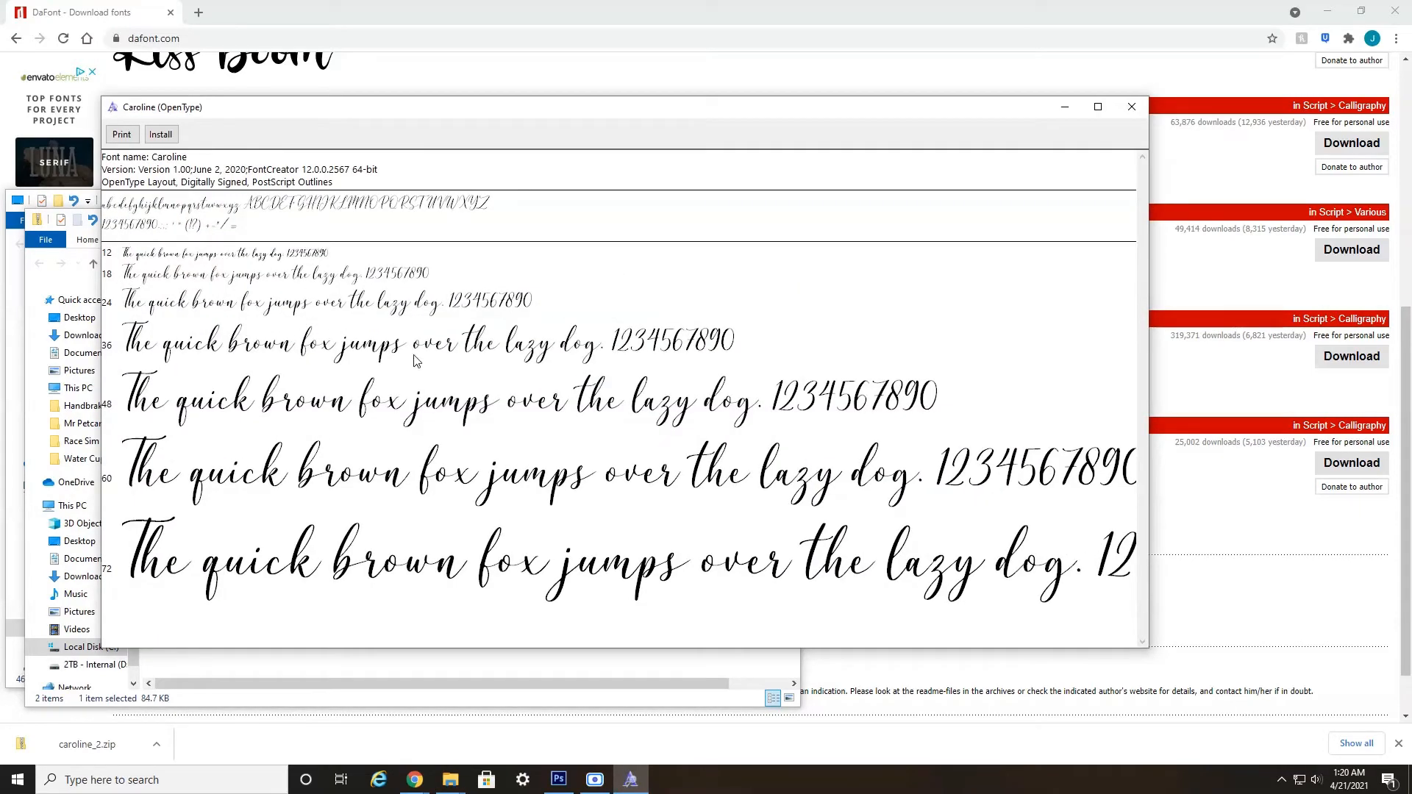
{"action": "mouse_move", "coordinate": [265, 289]}
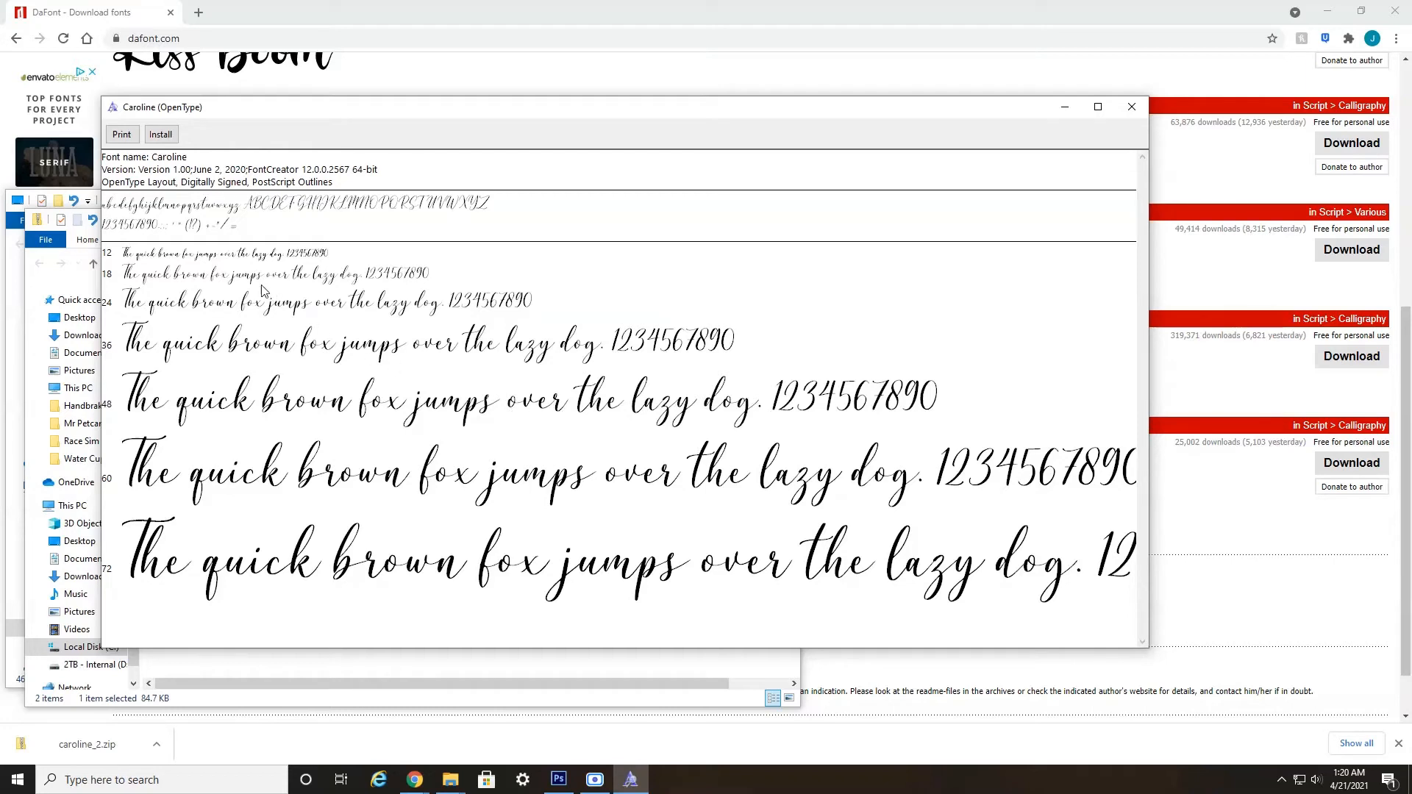
{"action": "left_click", "coordinate": [162, 134]}
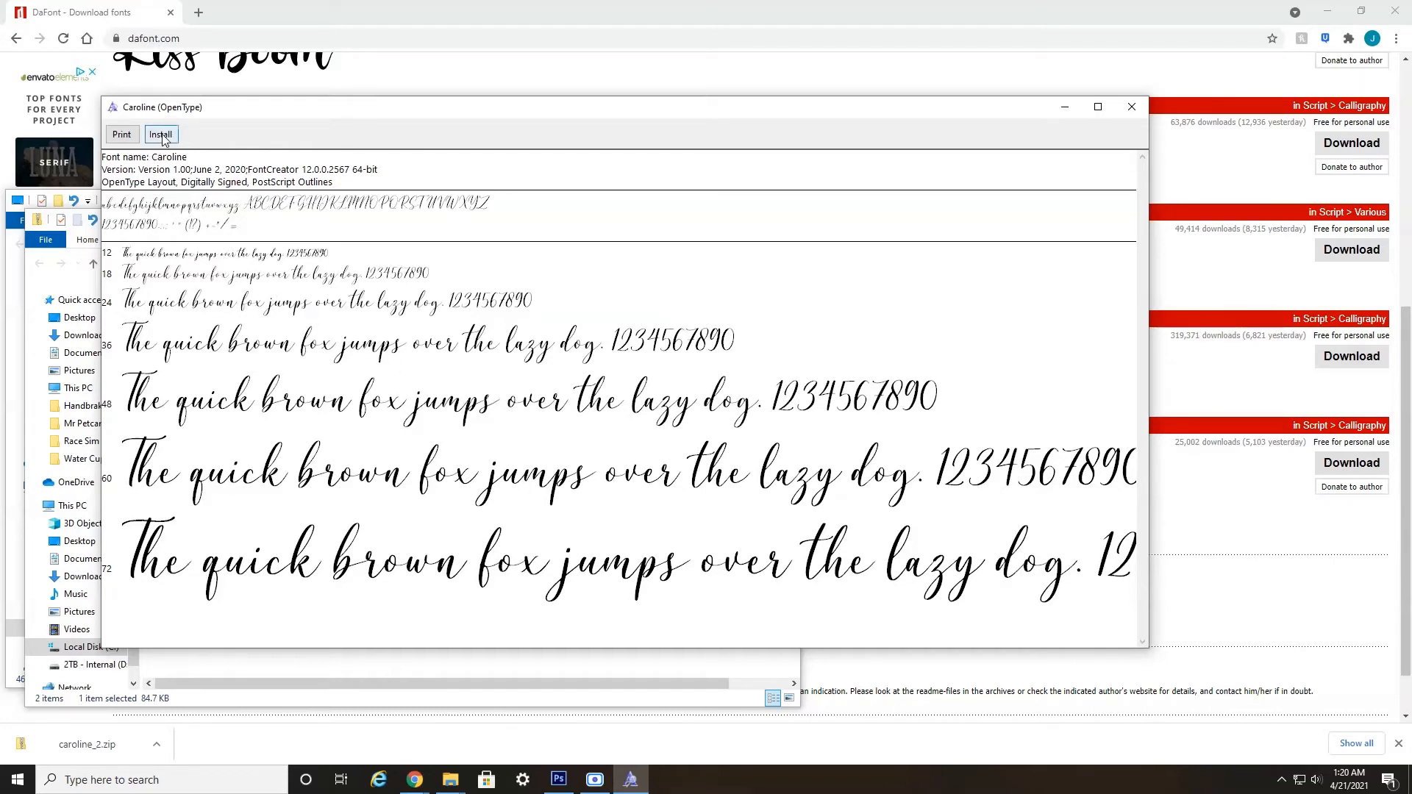
{"action": "left_click", "coordinate": [162, 134]}
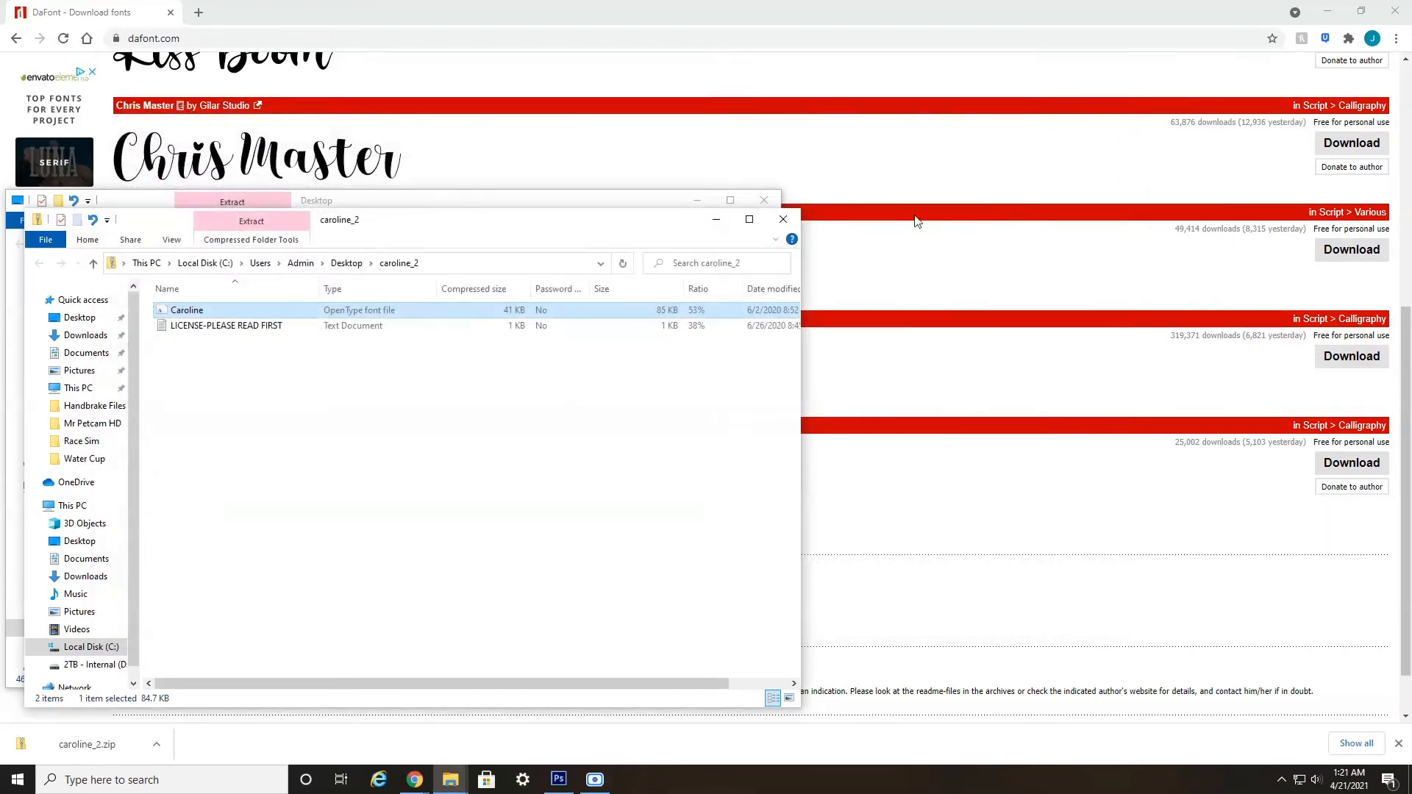
{"action": "left_click", "coordinate": [782, 219]}
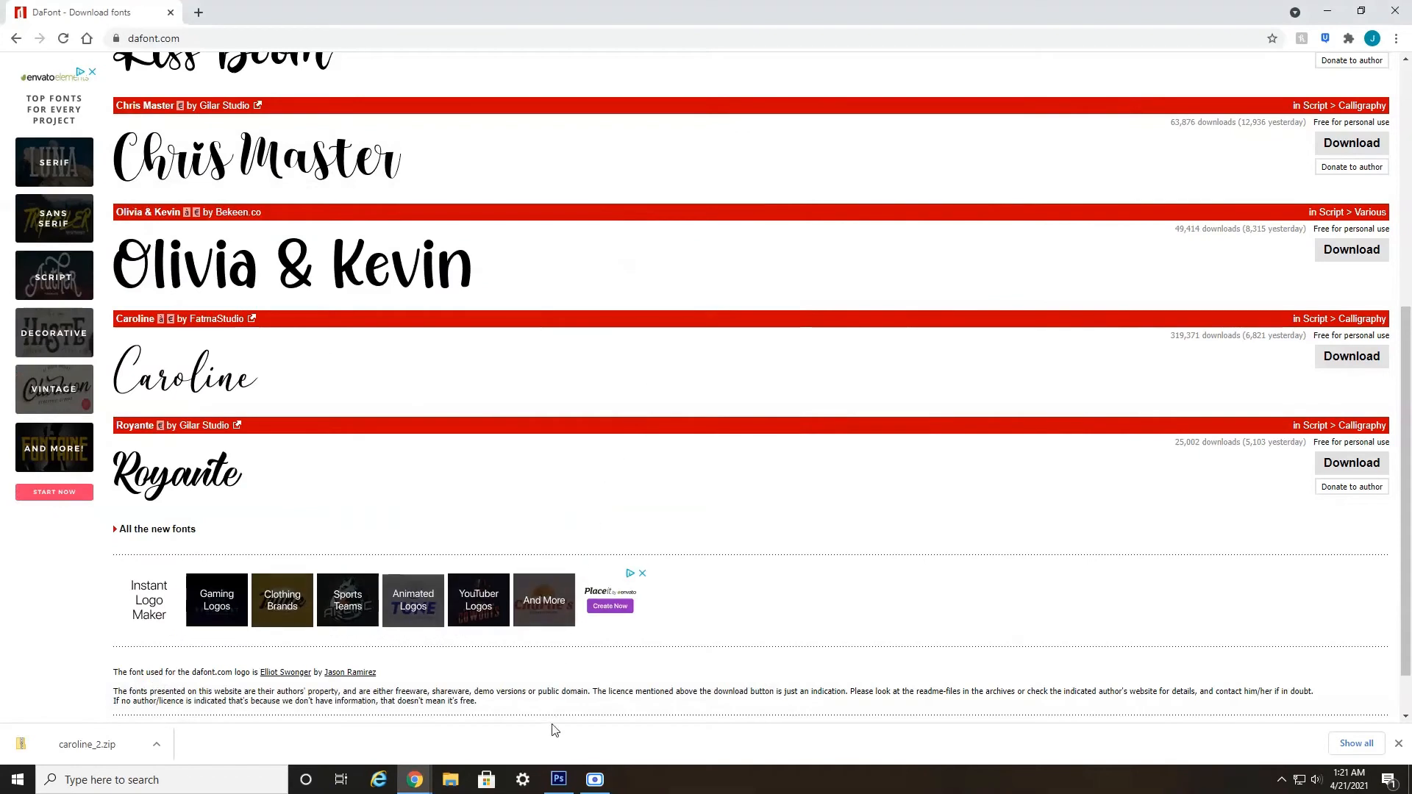
{"action": "left_click", "coordinate": [559, 779]}
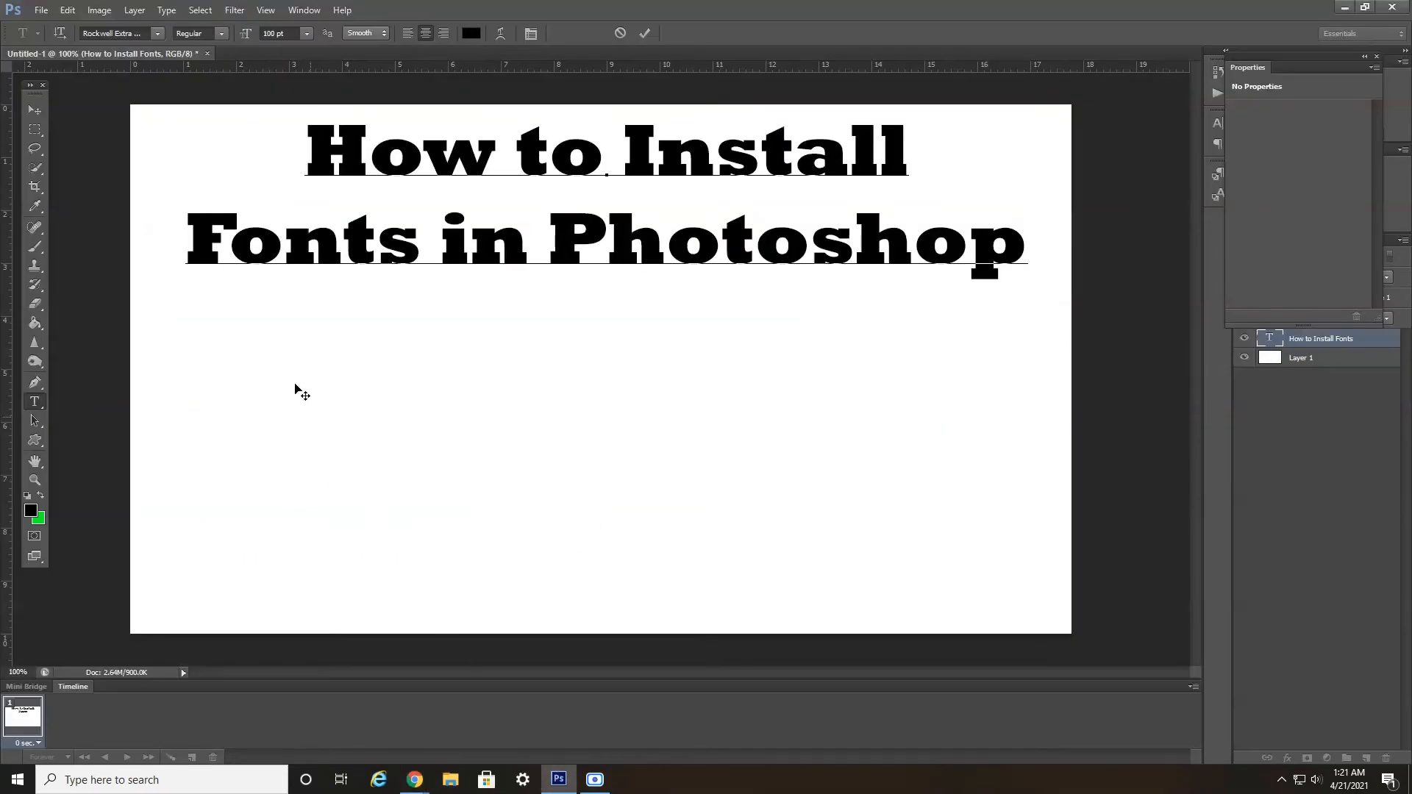
{"action": "mouse_move", "coordinate": [400, 438]}
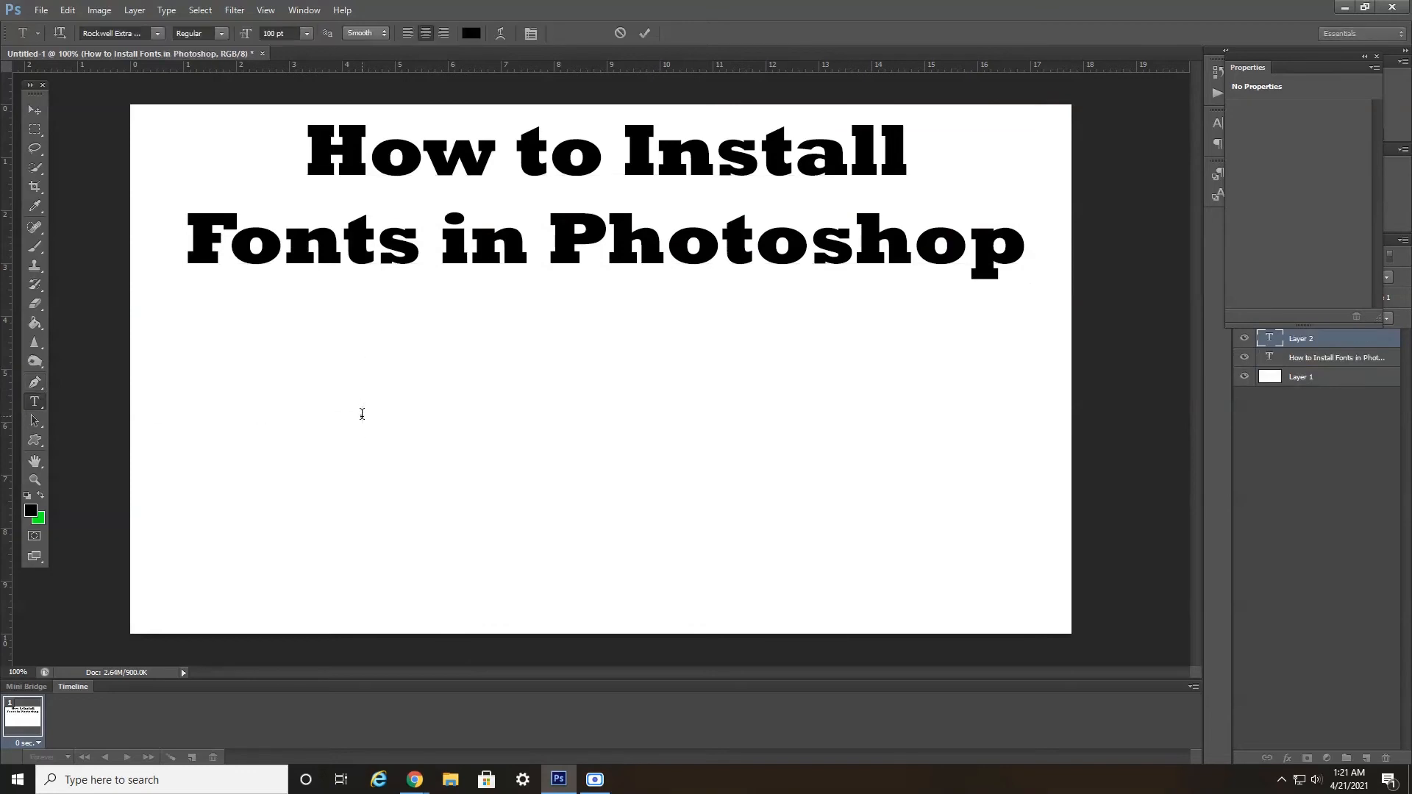
Step: Add a text line 'TEST It worked!' in the Caroline font below the heading
{"action": "type", "text": "TEST"}
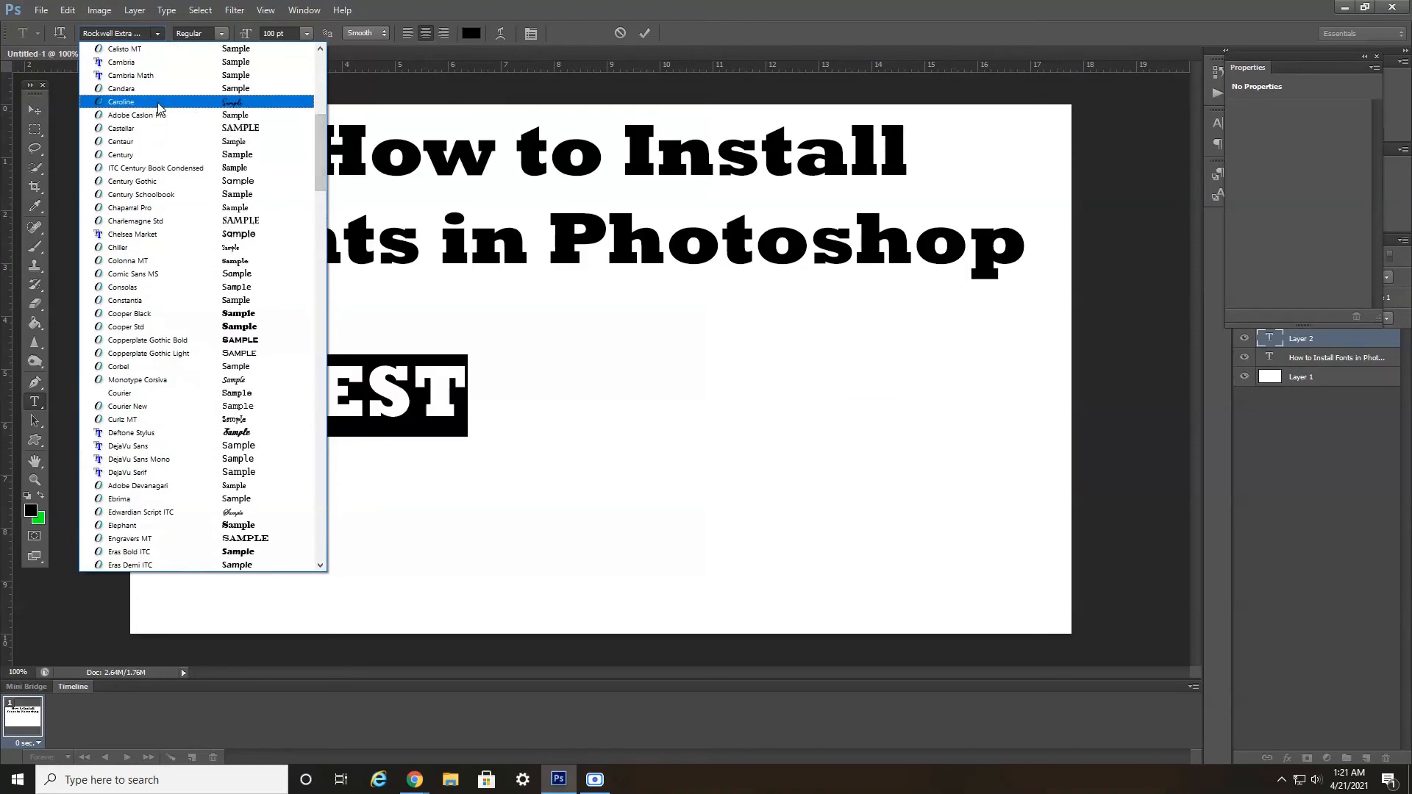
{"action": "left_click", "coordinate": [121, 102]}
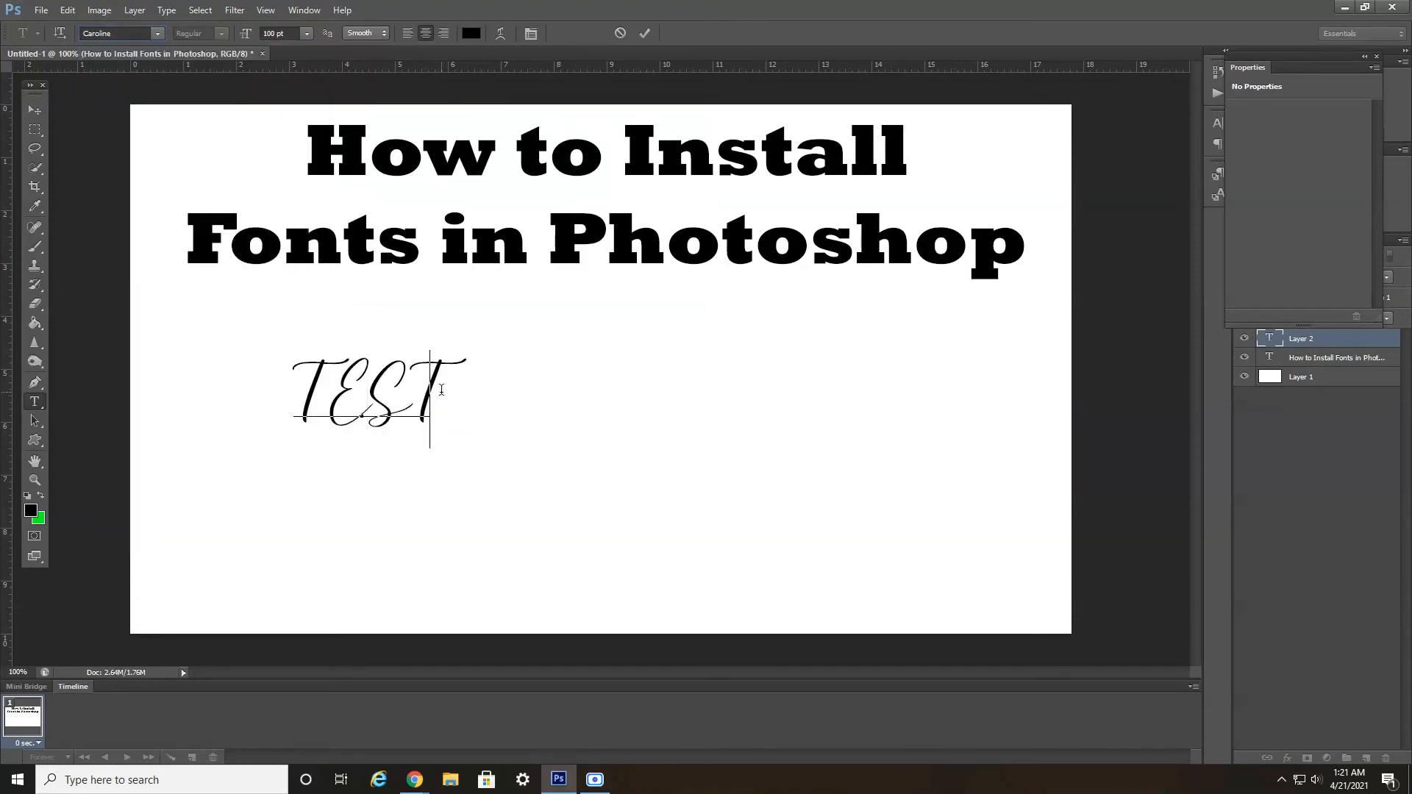
{"action": "type", "text": "It worked!"}
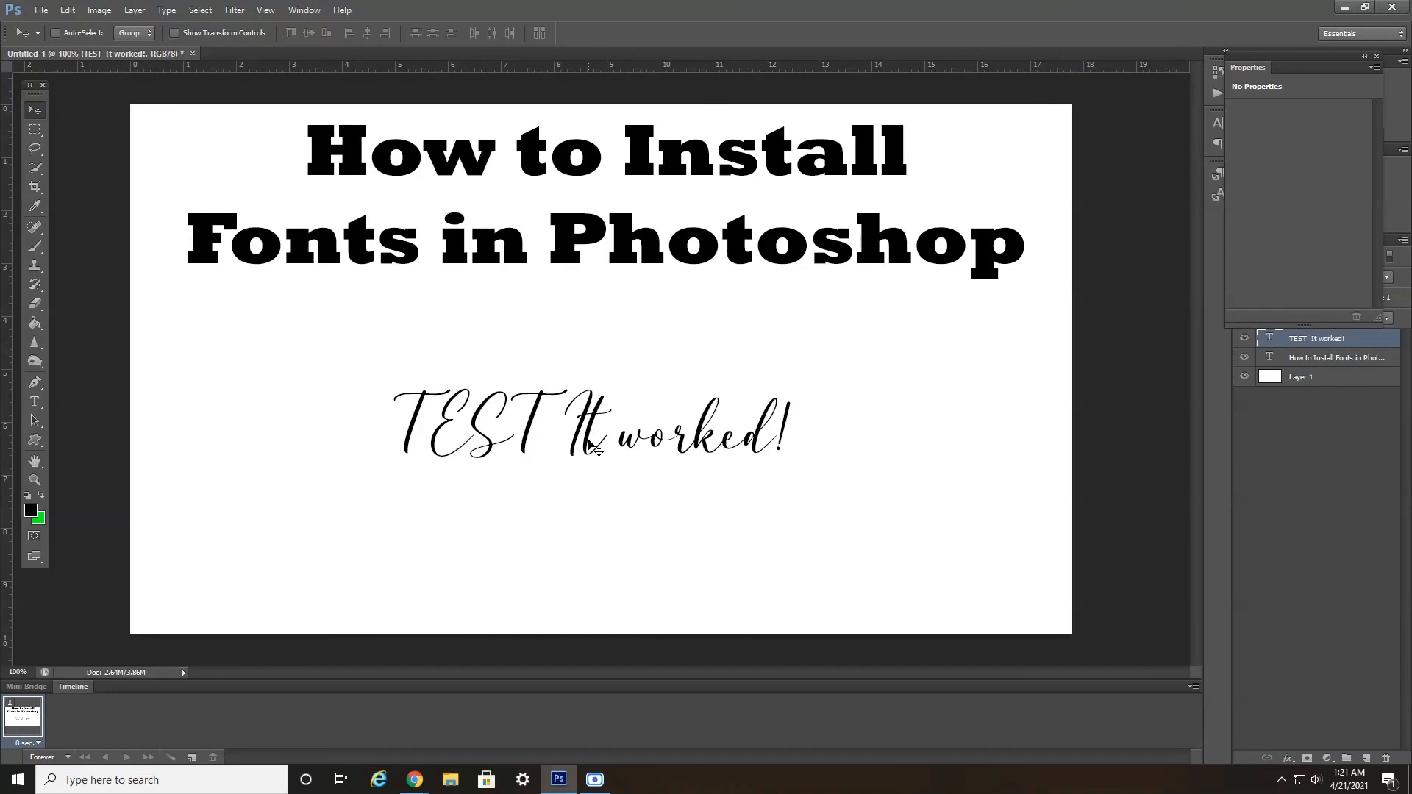
{"action": "mouse_move", "coordinate": [591, 465]}
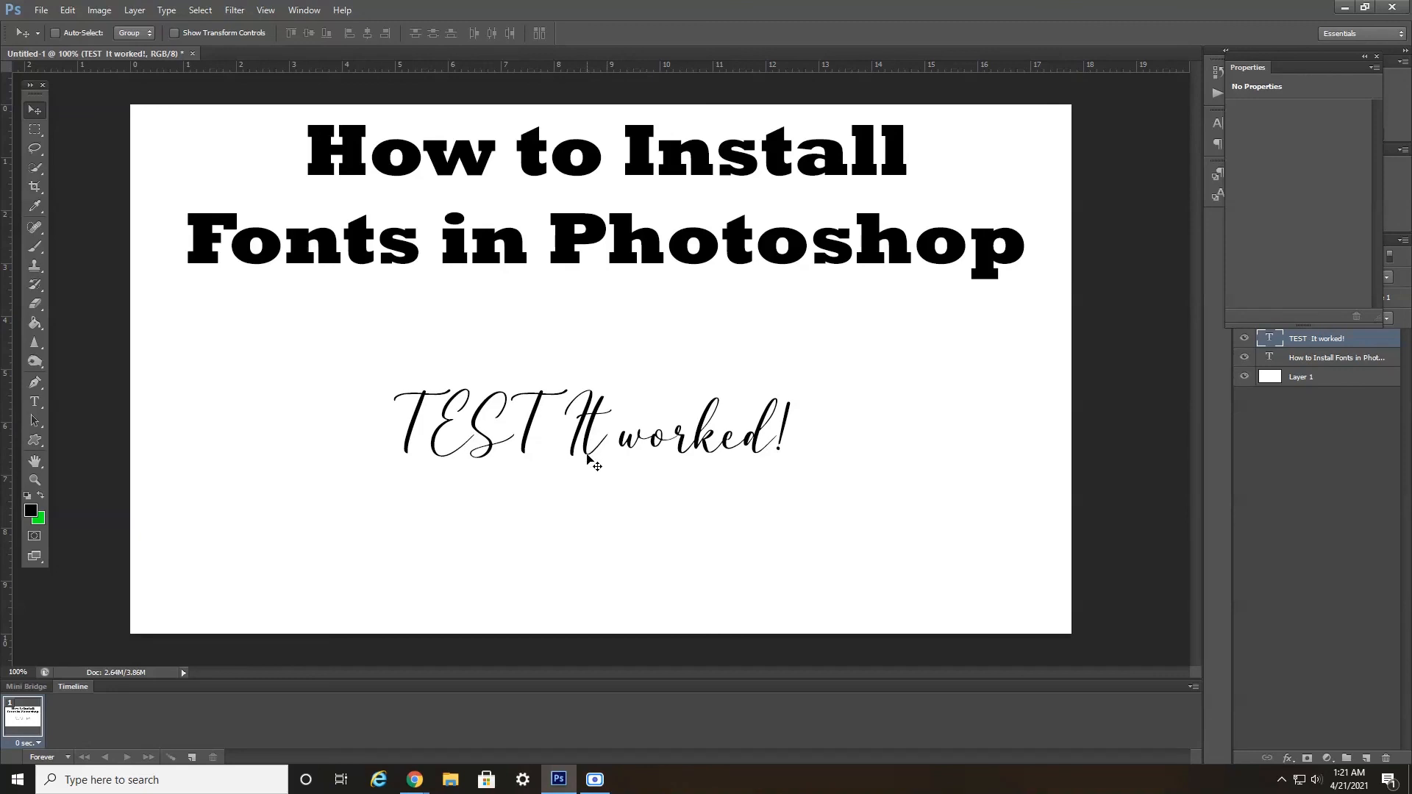
{"action": "mouse_move", "coordinate": [588, 497]}
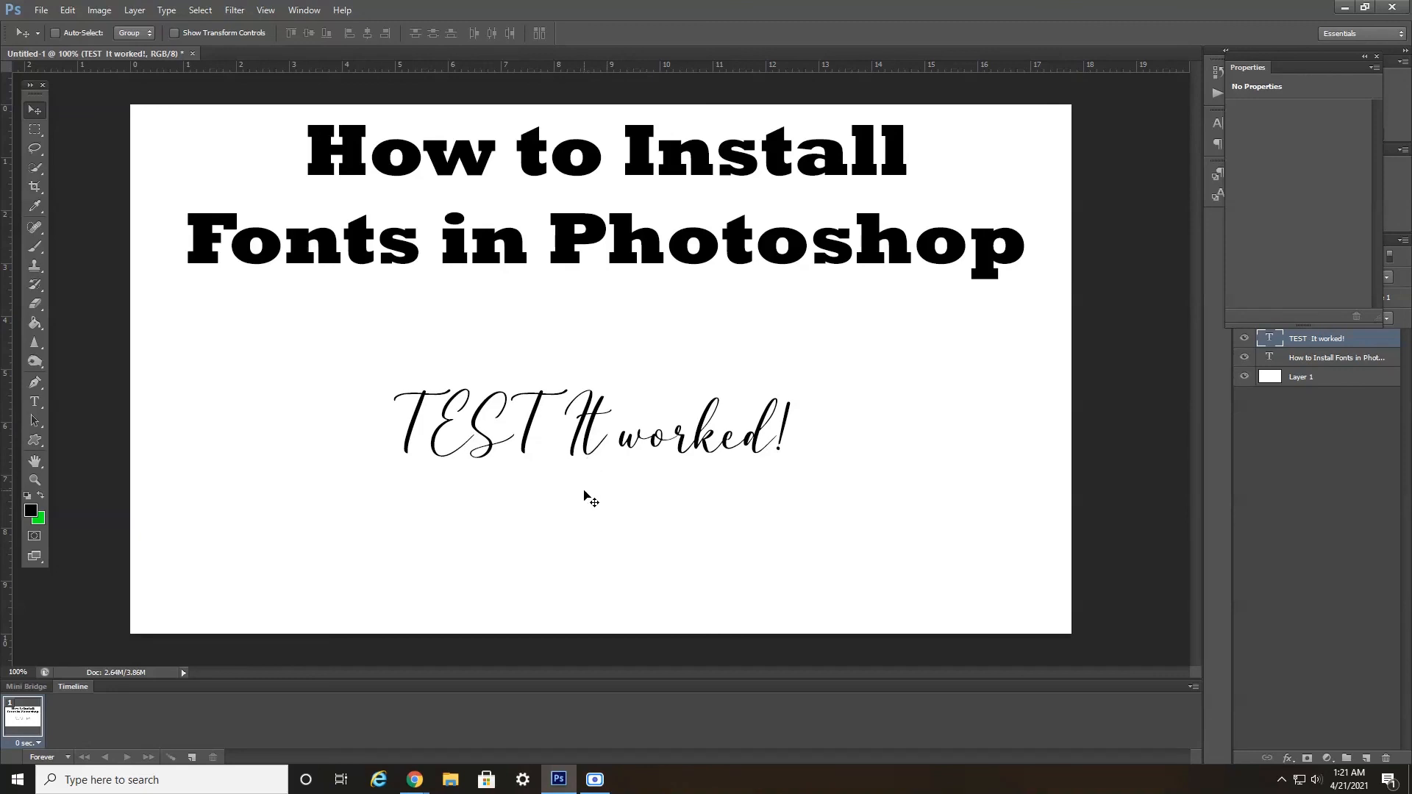